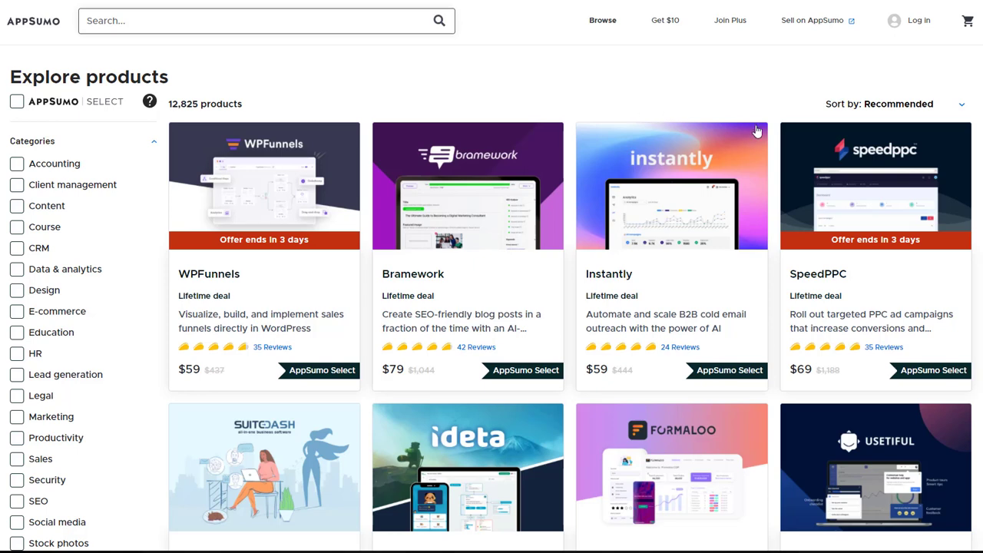
pyautogui.moveTo(581, 142)
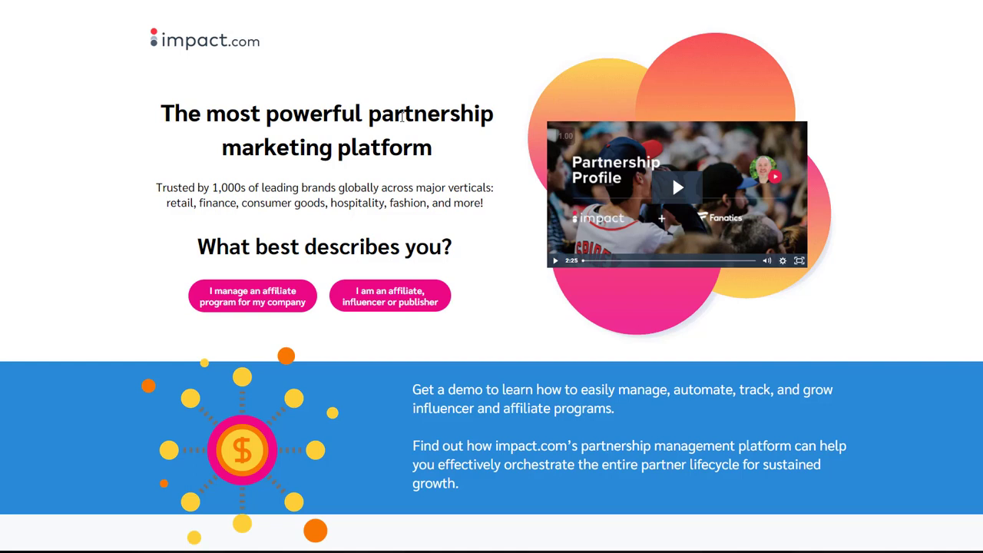
pyautogui.moveTo(444, 159)
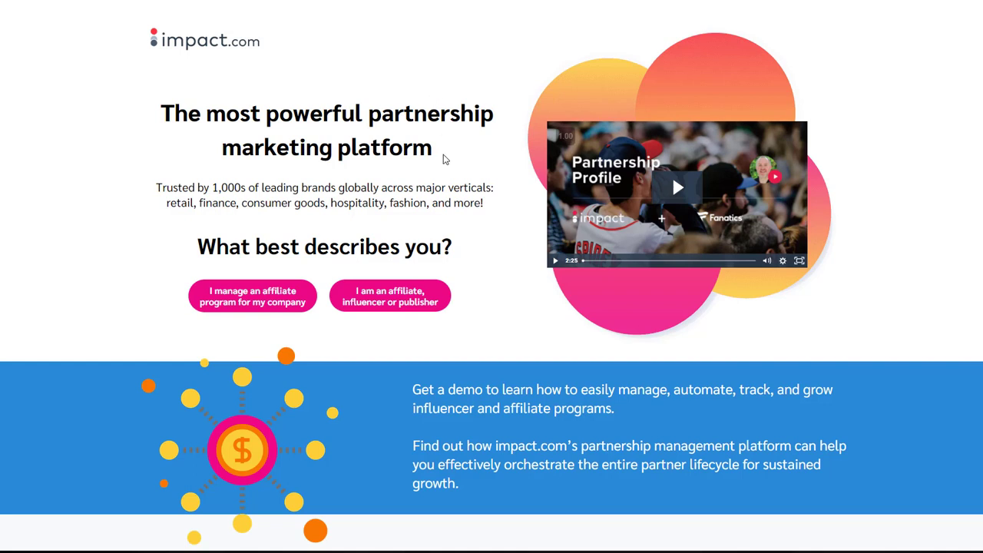
pyautogui.moveTo(278, 70)
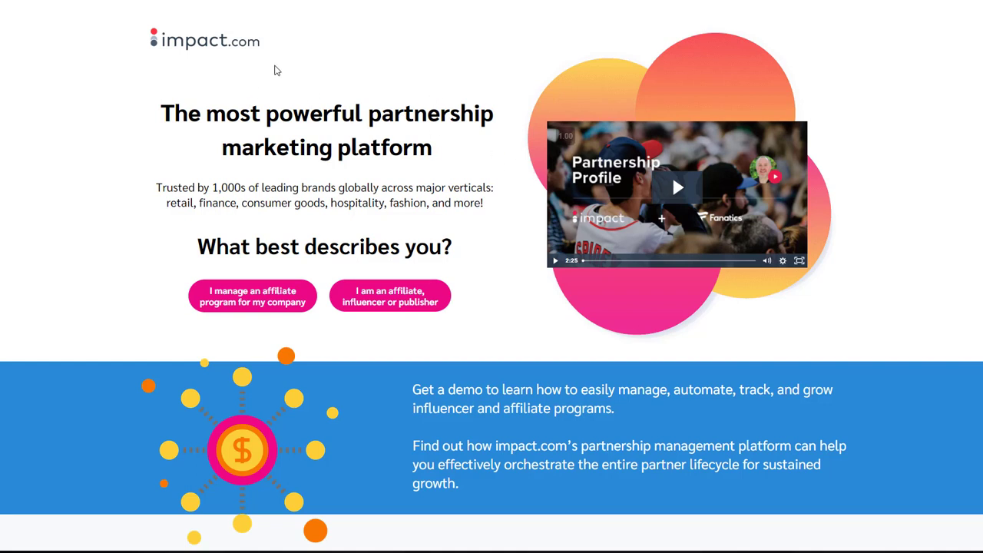
pyautogui.moveTo(402, 152)
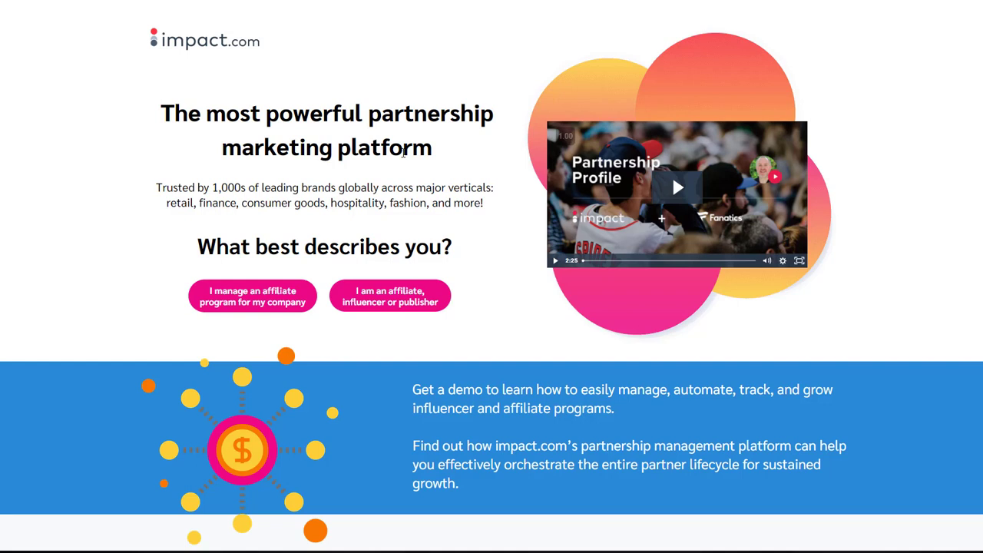
pyautogui.moveTo(403, 153)
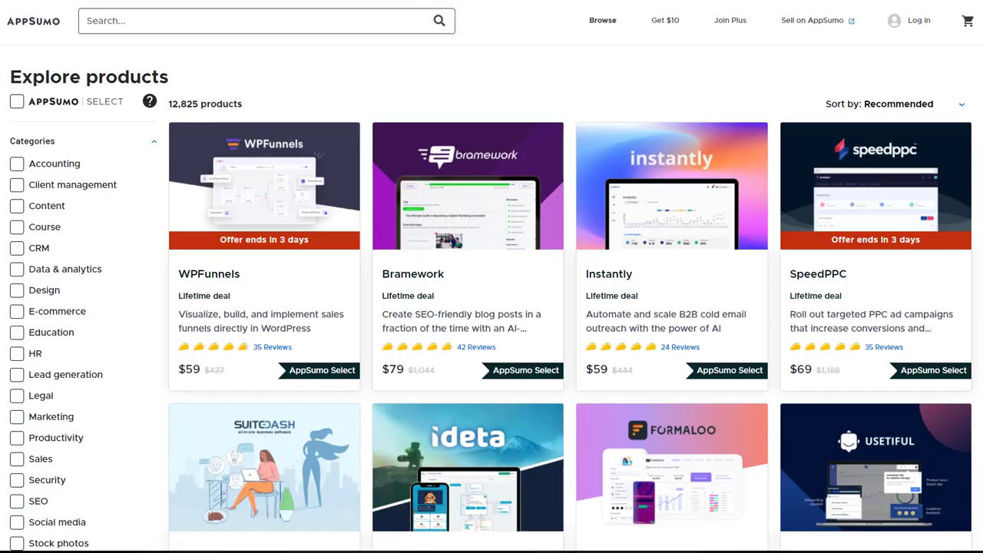
pyautogui.moveTo(311, 162)
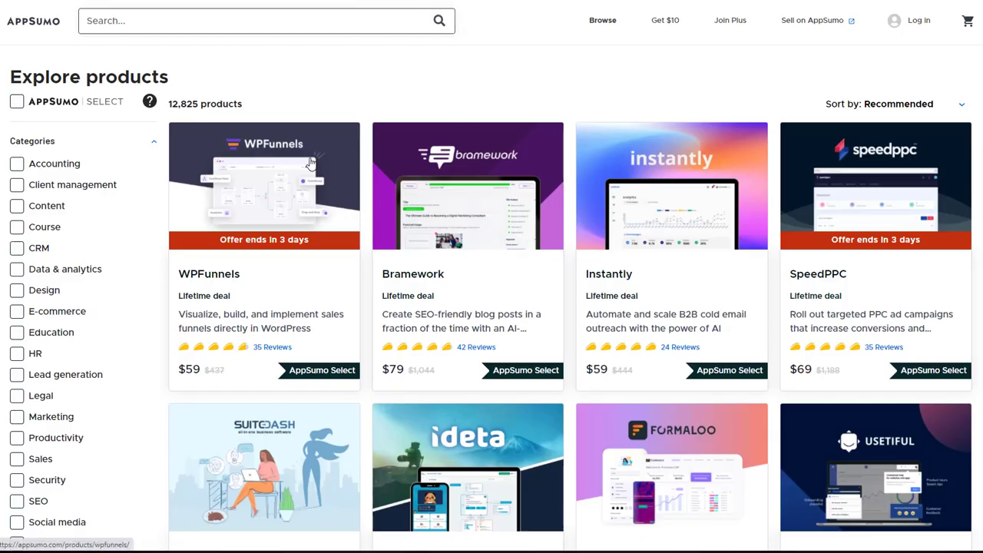
pyautogui.moveTo(642, 84)
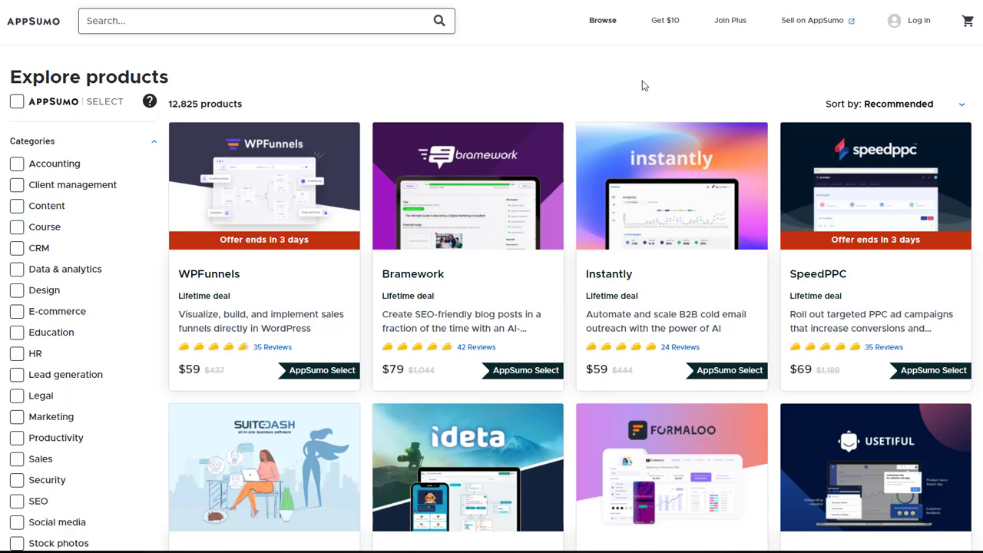
pyautogui.moveTo(656, 94)
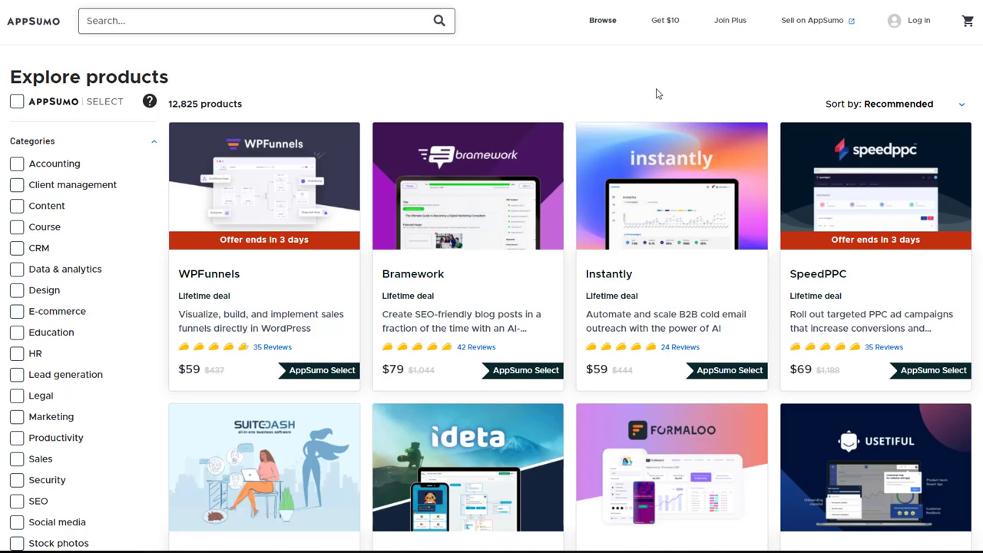
pyautogui.moveTo(705, 105)
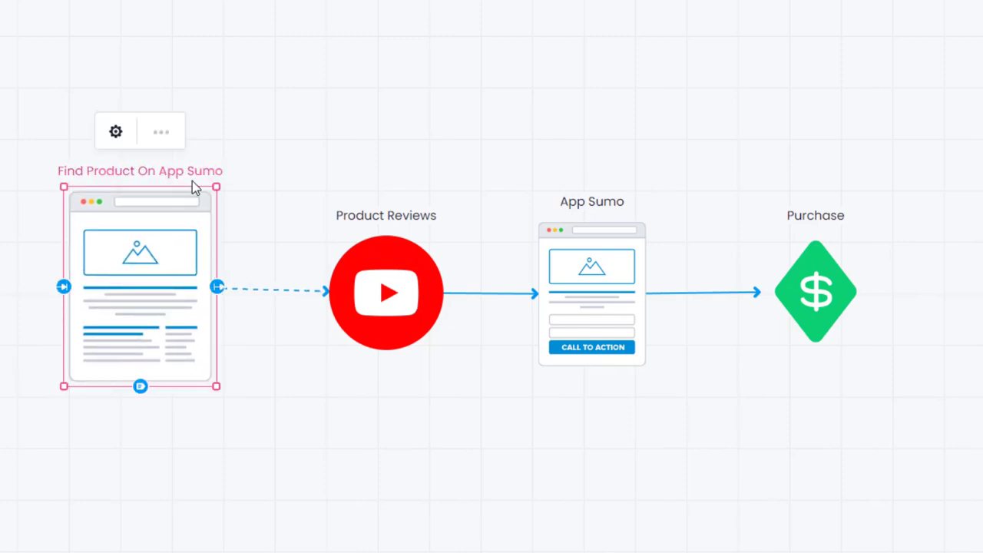
# - Move the Find Product On App Sumo, Product Reviews and Purchase nodes on the Funnelytics canvas
pyautogui.click(385, 292)
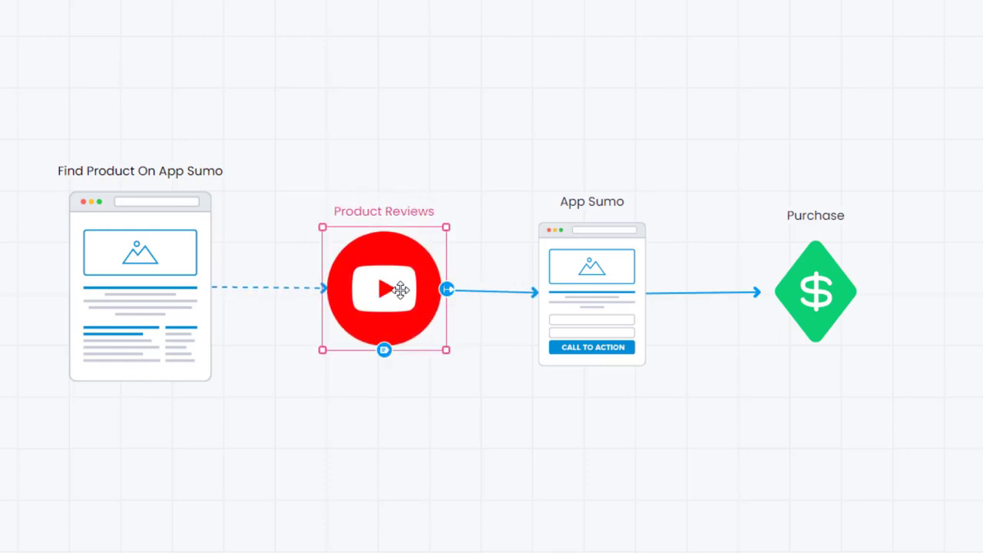
pyautogui.click(383, 288)
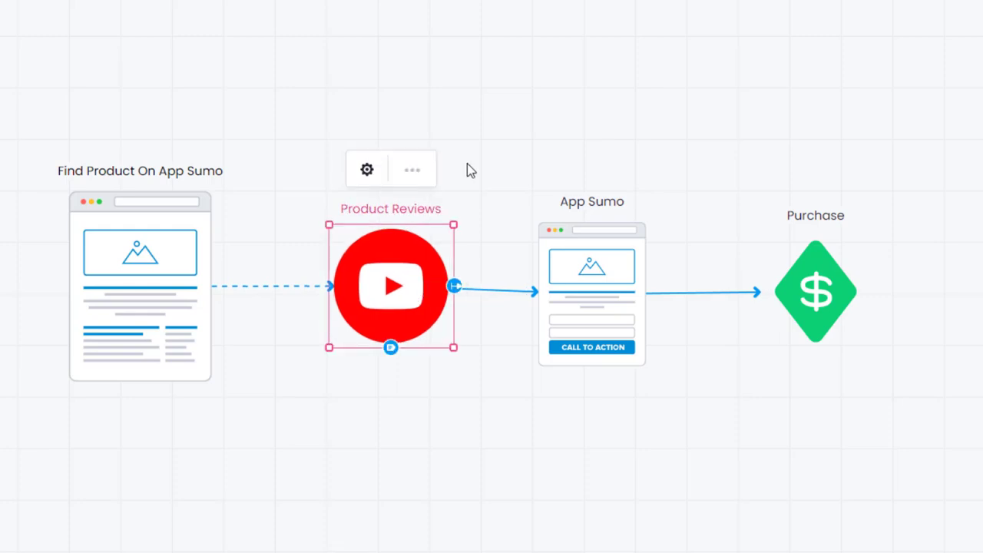
pyautogui.moveTo(403, 294)
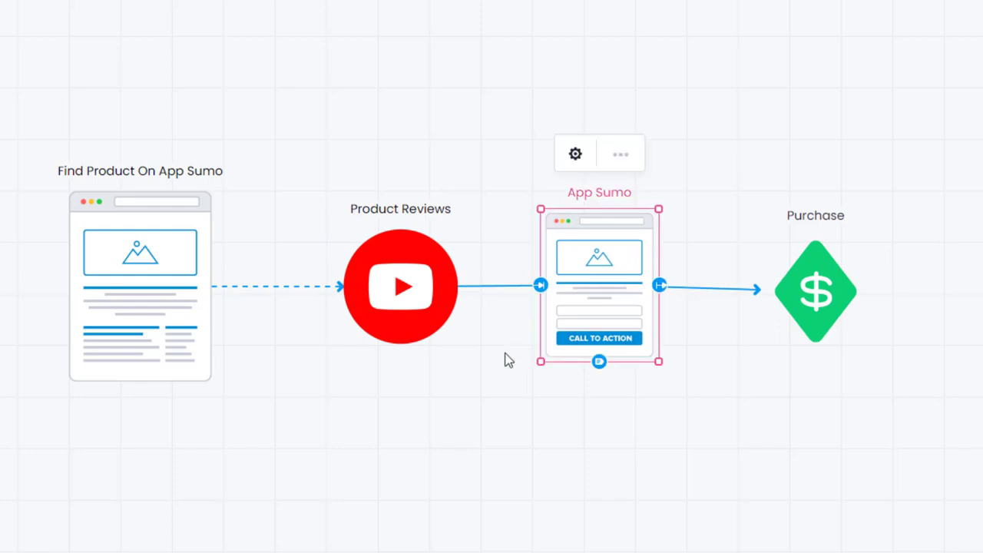
pyautogui.moveTo(499, 370)
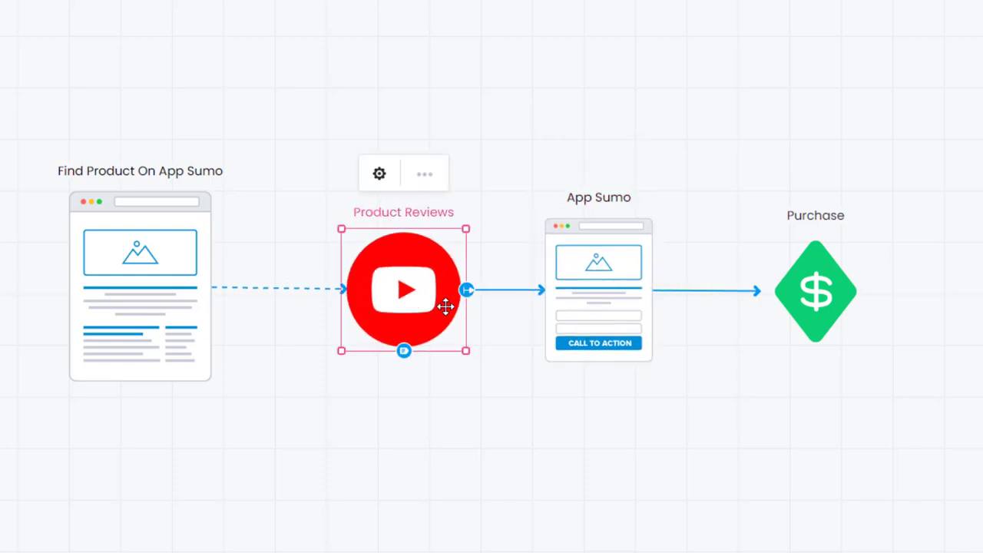
pyautogui.moveTo(543, 301)
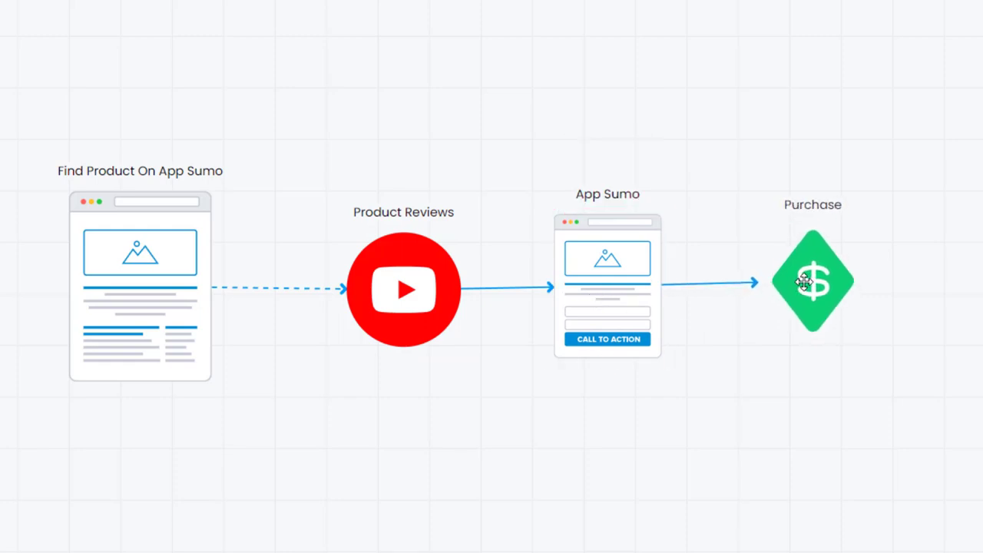
pyautogui.click(807, 285)
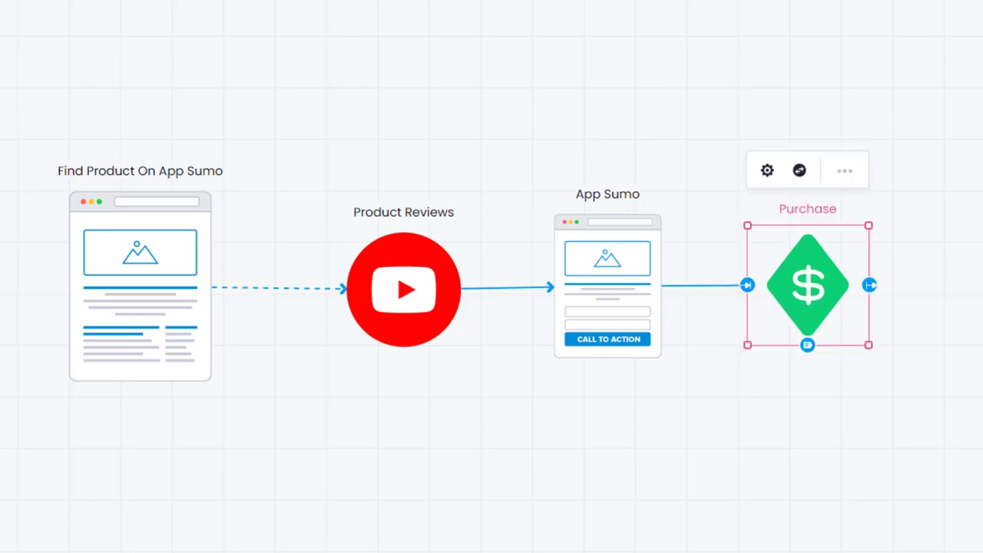
pyautogui.moveTo(883, 407)
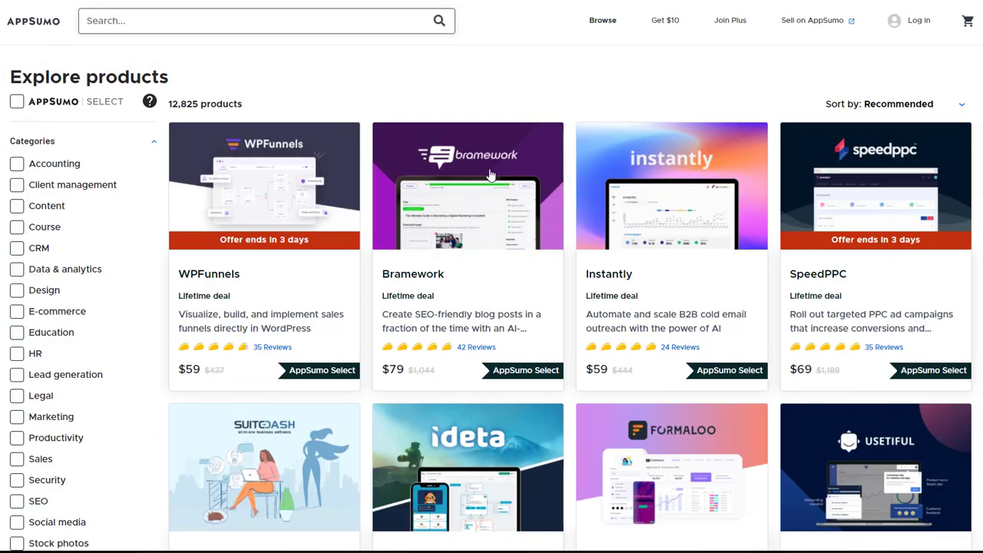
pyautogui.moveTo(613, 255)
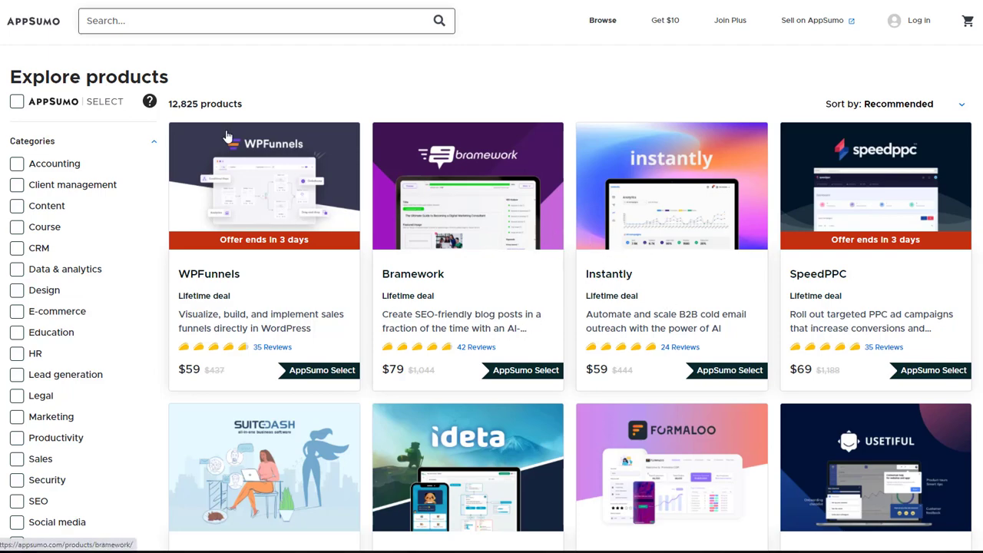
pyautogui.scroll(-3)
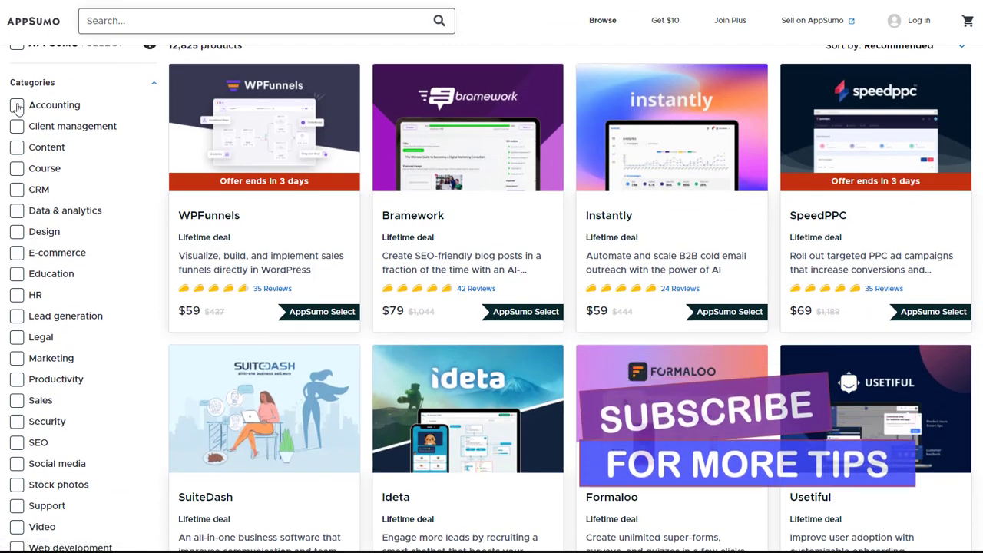
pyautogui.scroll(-3)
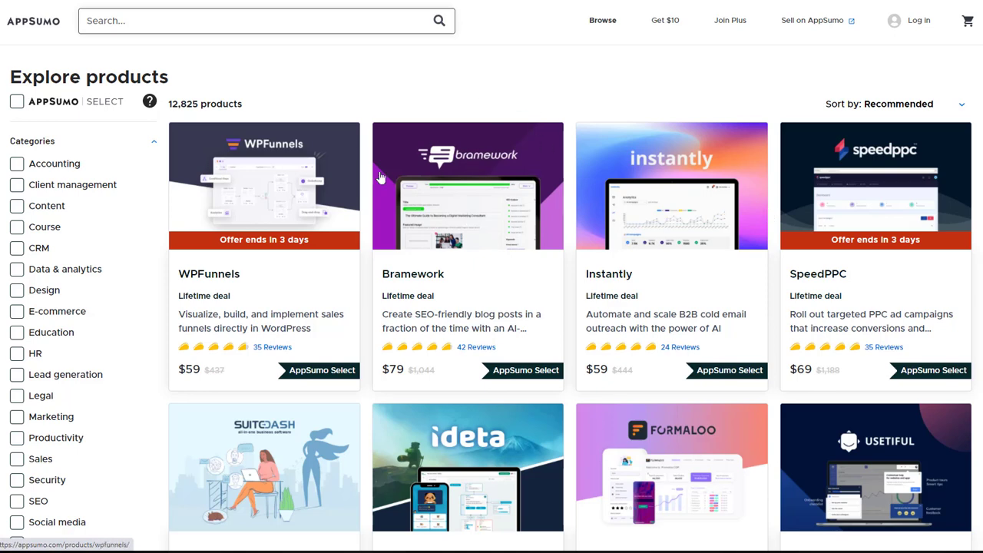
pyautogui.moveTo(512, 168)
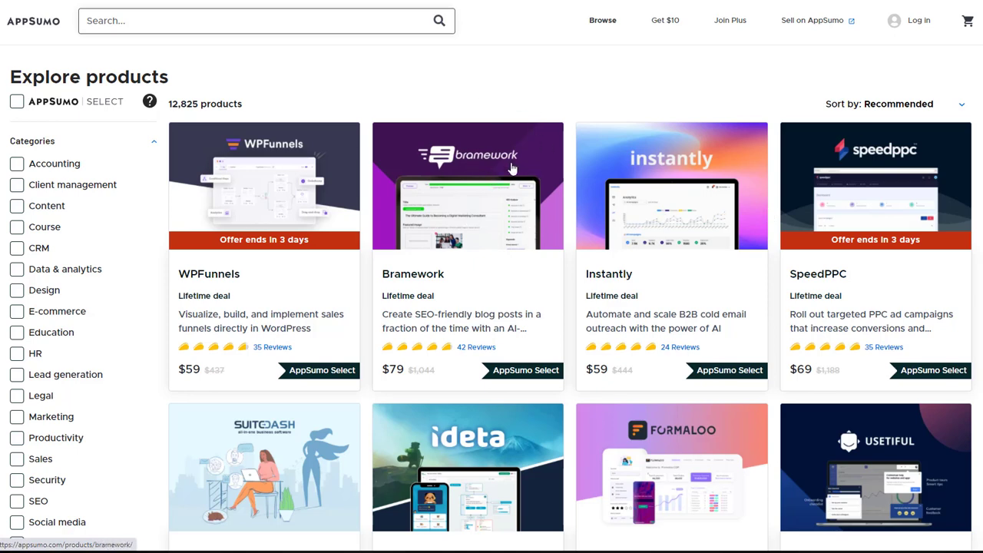
# - Open the Bramework deal and scroll past the Keyword Analyzer and AI writer screenshots to Title Generator
pyautogui.click(466, 185)
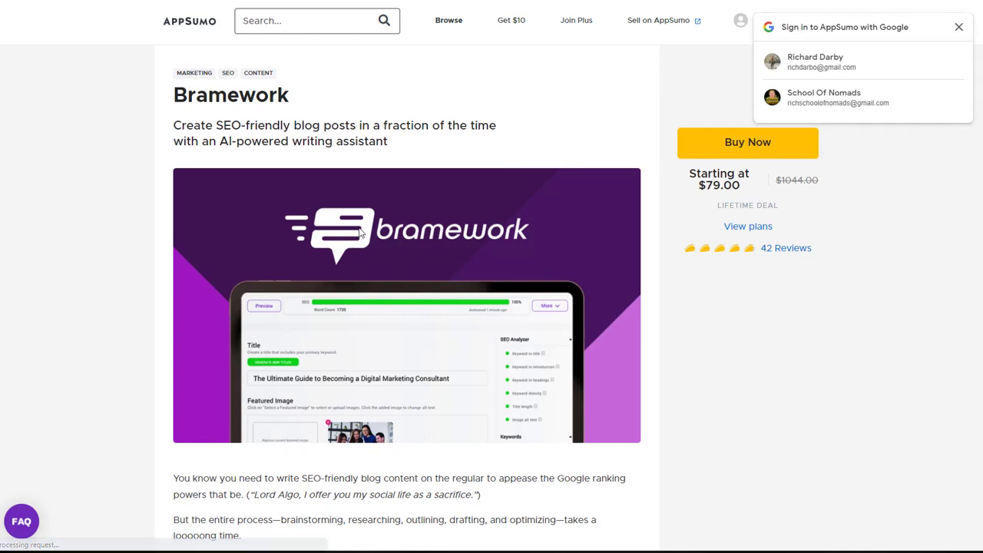
pyautogui.moveTo(506, 275)
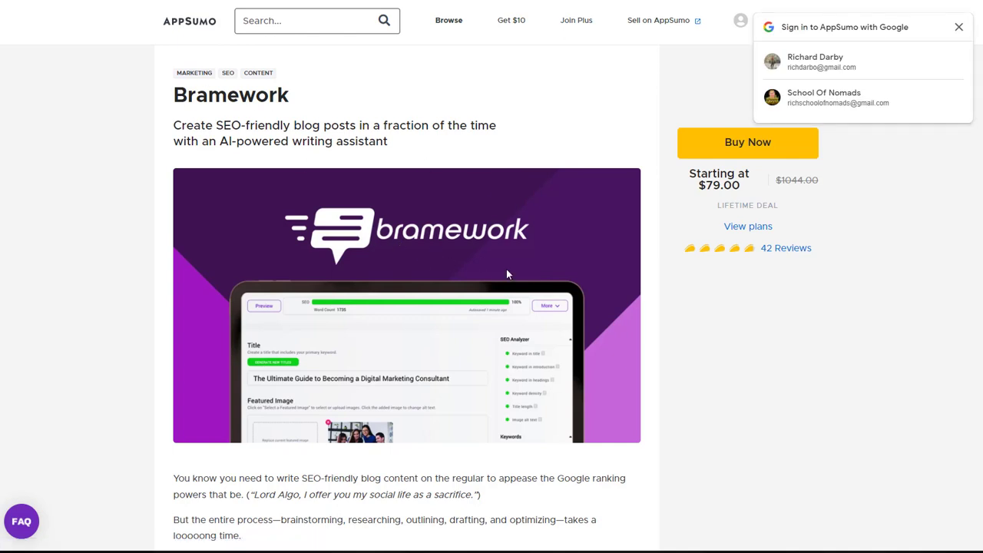
pyautogui.scroll(-3)
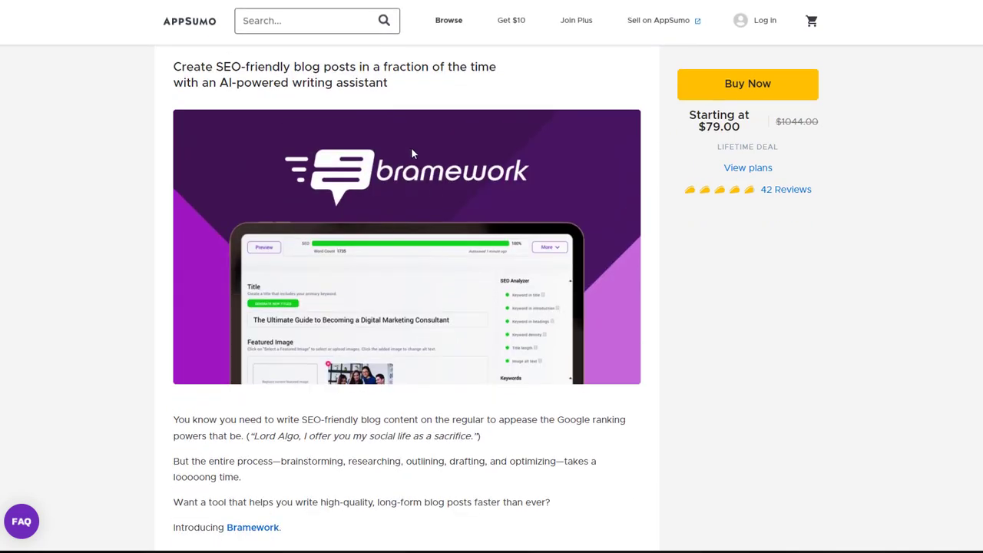
pyautogui.scroll(-3)
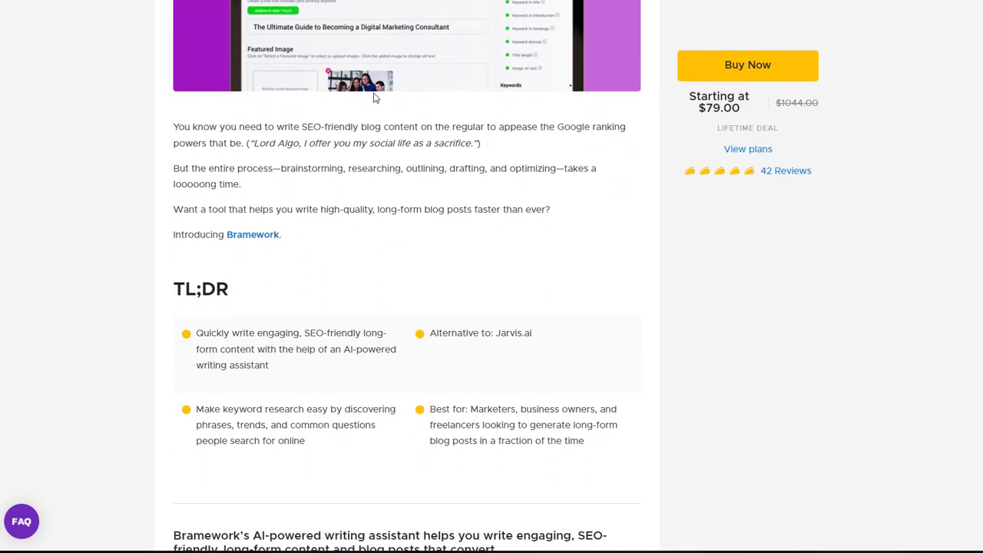
pyautogui.scroll(-3)
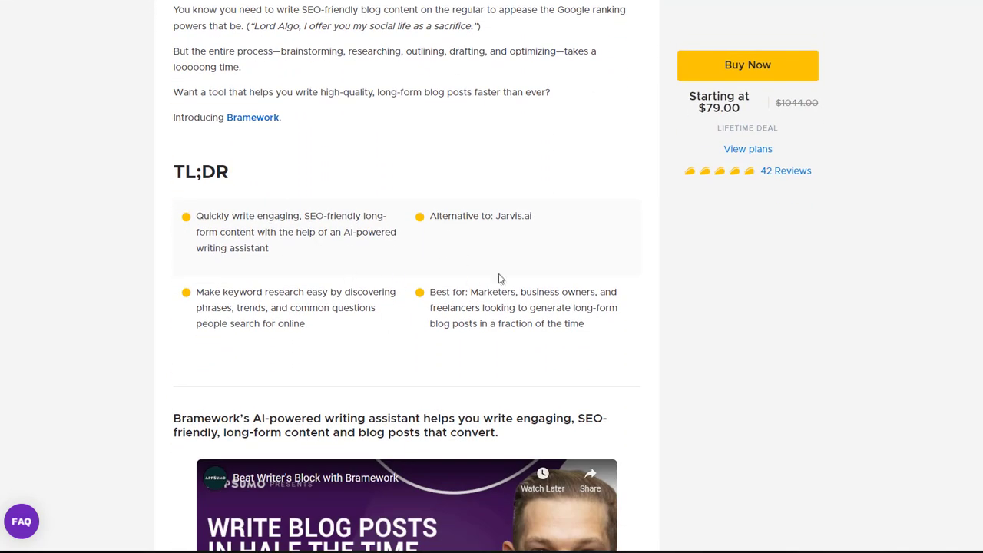
pyautogui.scroll(-3)
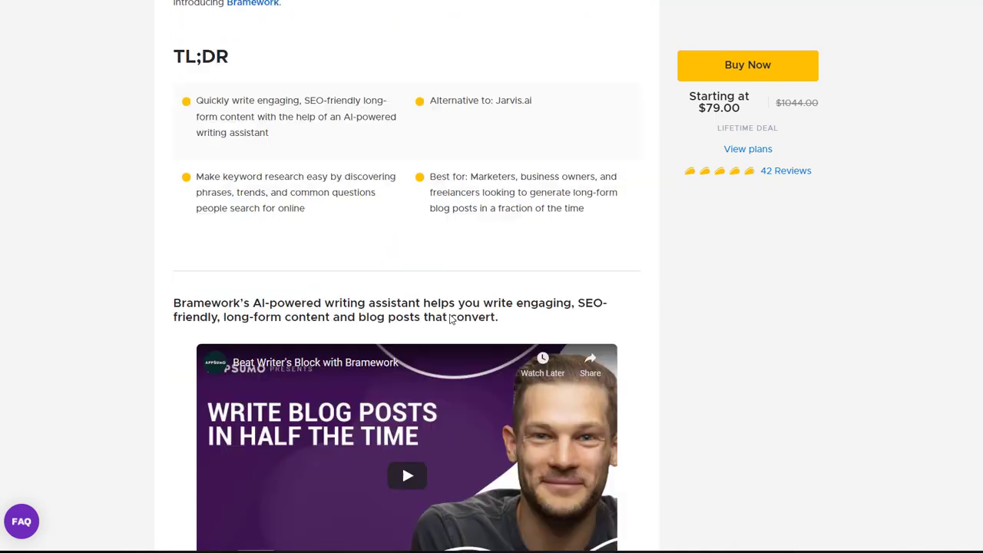
pyautogui.scroll(-3)
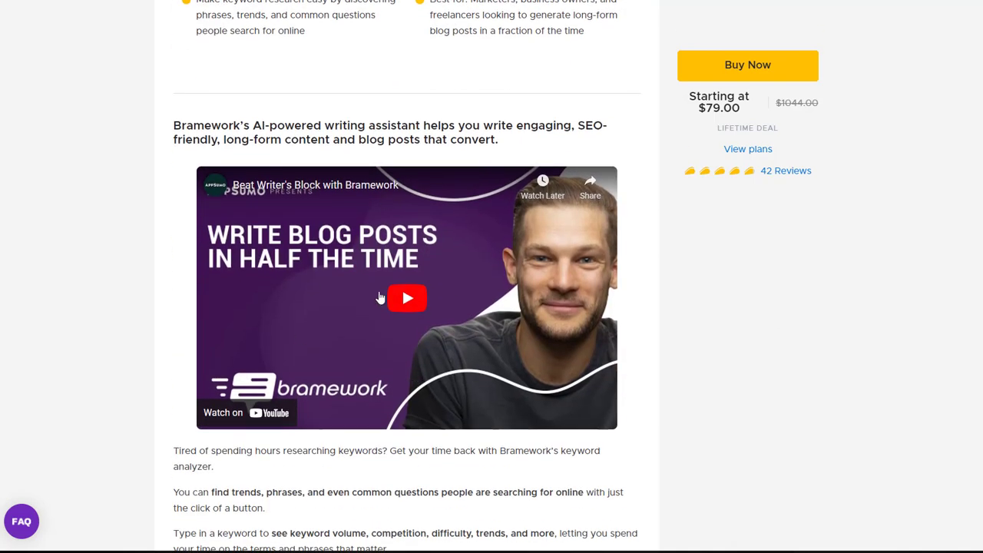
pyautogui.moveTo(529, 325)
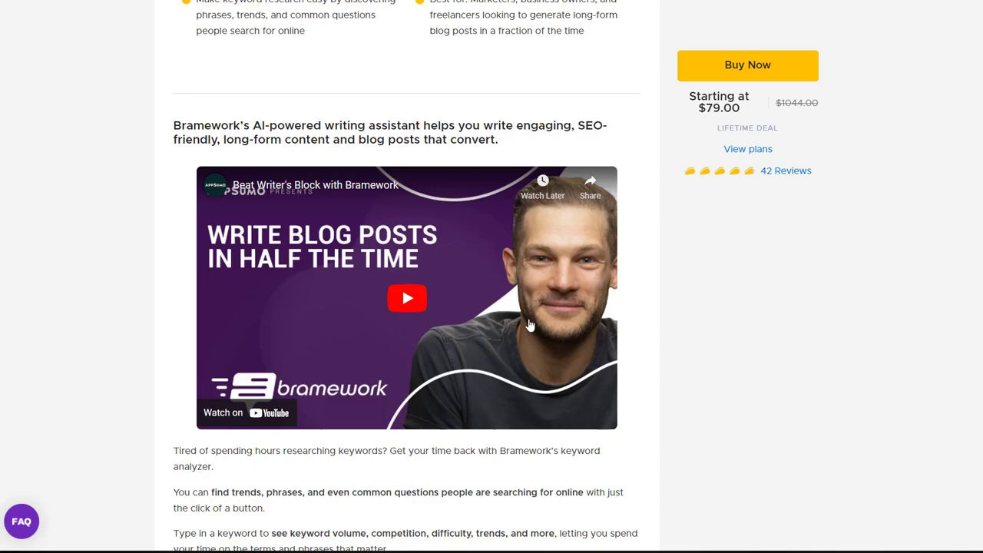
pyautogui.scroll(-3)
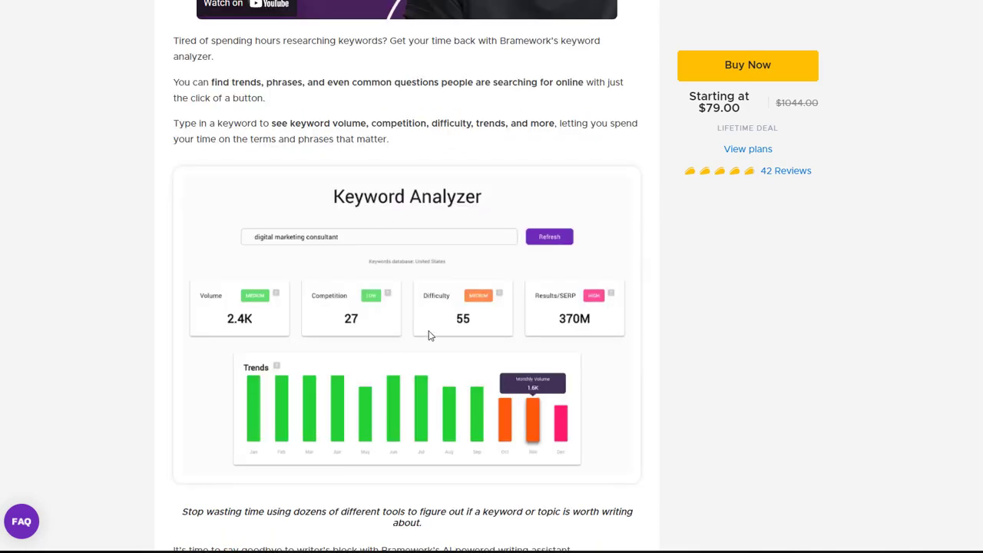
pyautogui.scroll(-3)
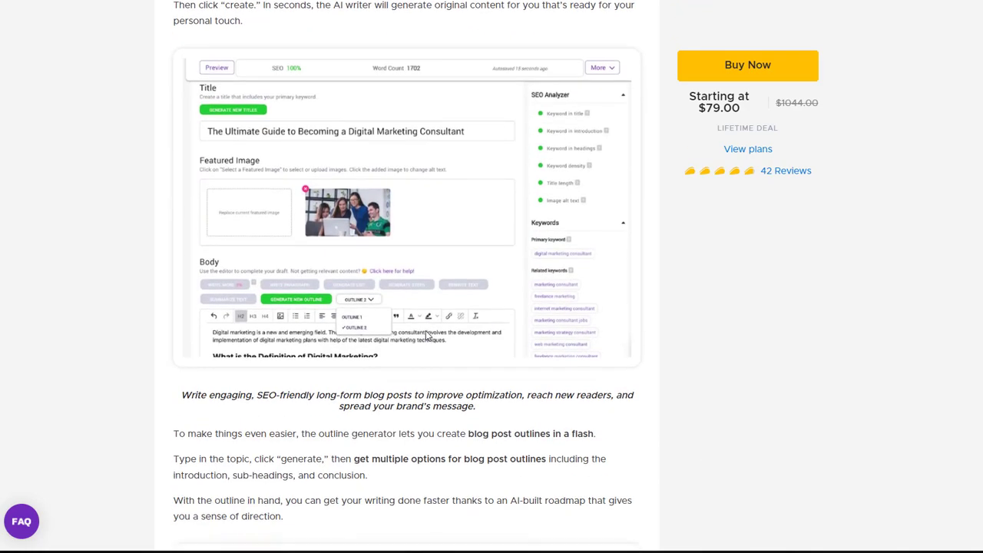
pyautogui.scroll(-3)
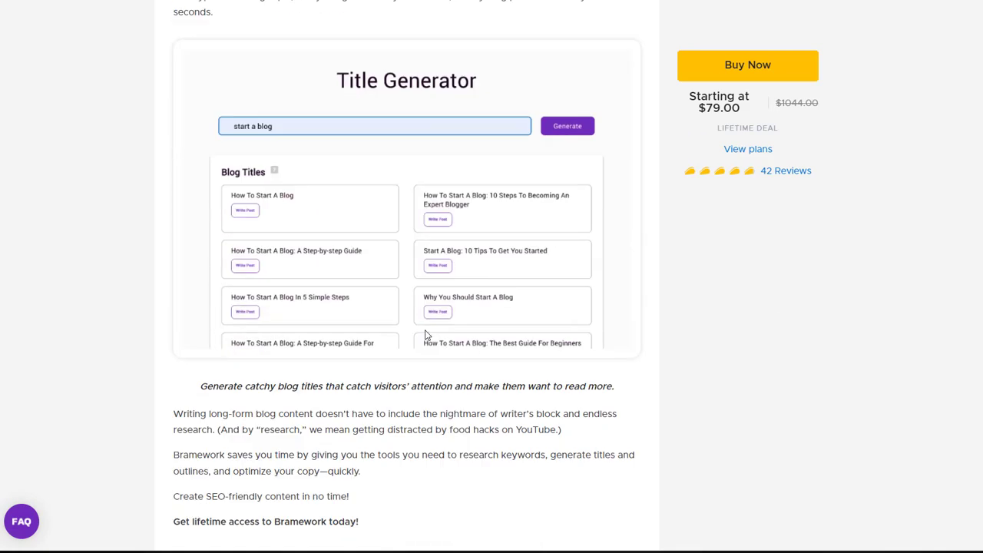
pyautogui.scroll(3)
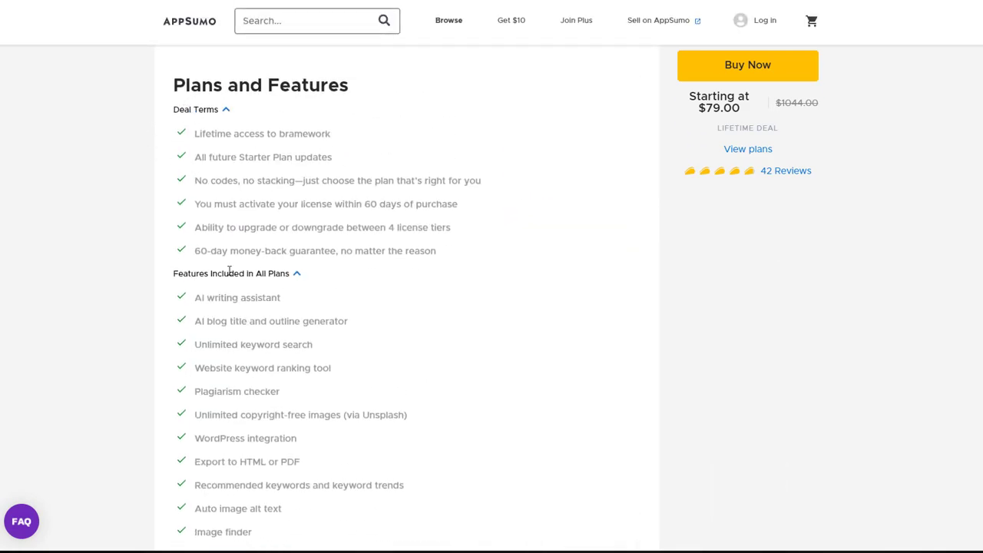
# - Scroll through Bramework's License Tiers, pinned founder post and reviews, then back to the top
pyautogui.scroll(-3)
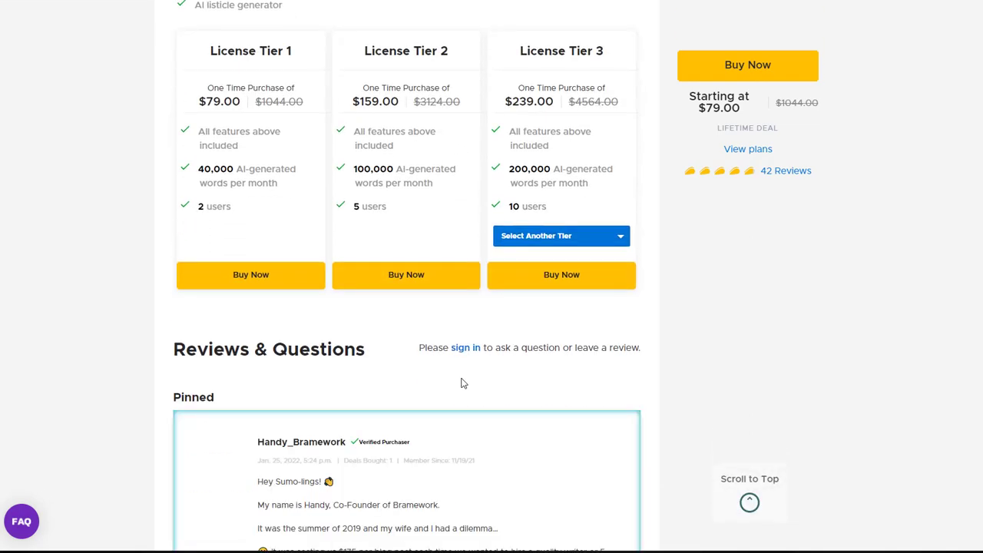
pyautogui.scroll(3)
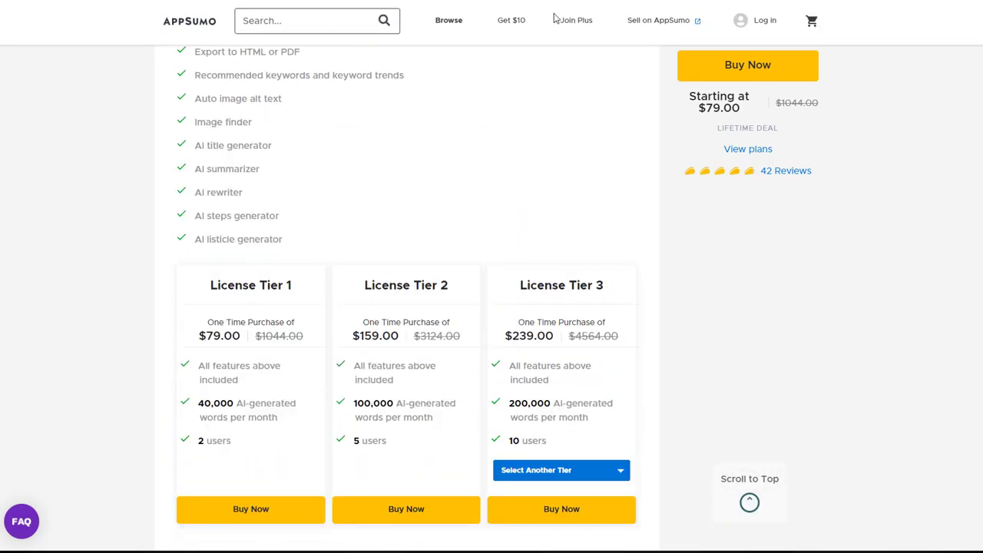
pyautogui.moveTo(498, 265)
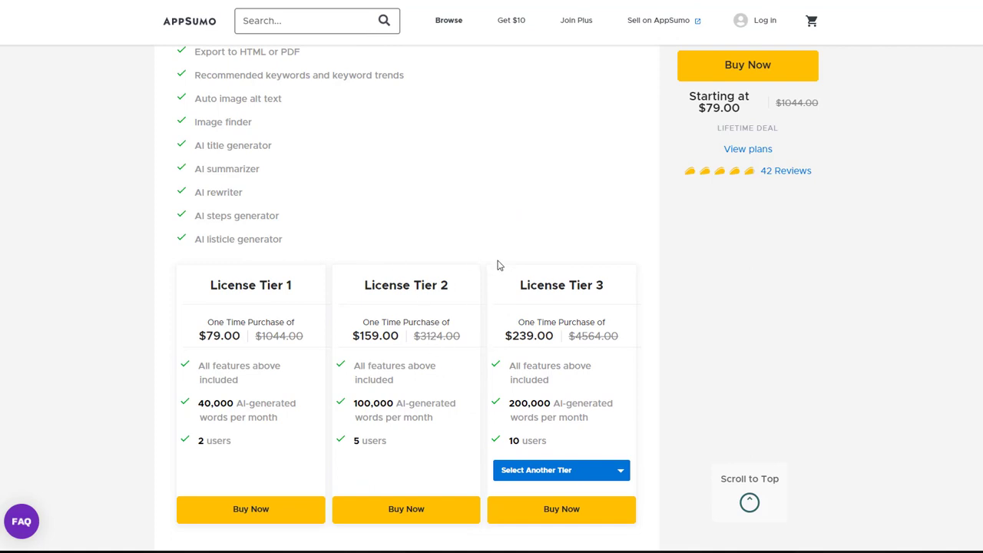
pyautogui.scroll(-3)
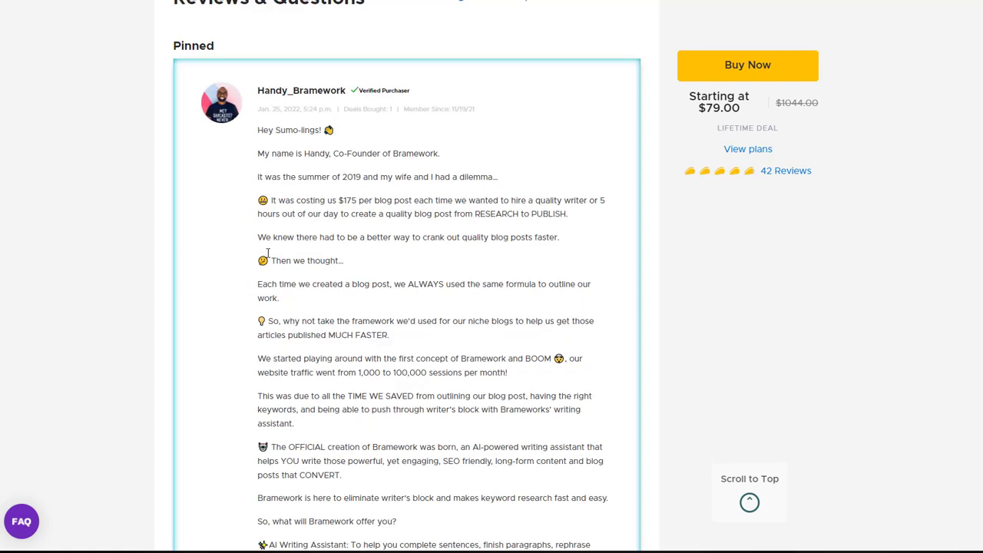
pyautogui.moveTo(350, 211)
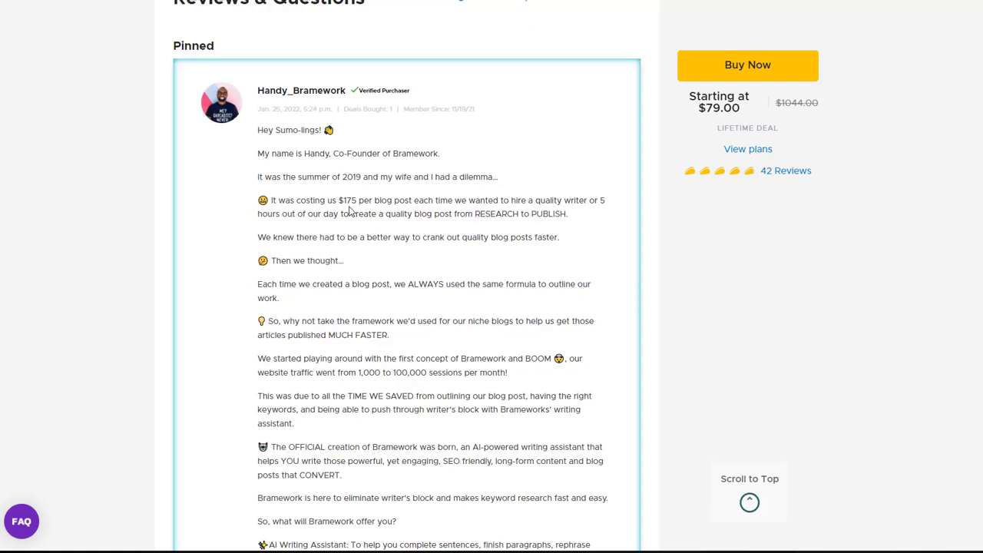
pyautogui.moveTo(426, 283)
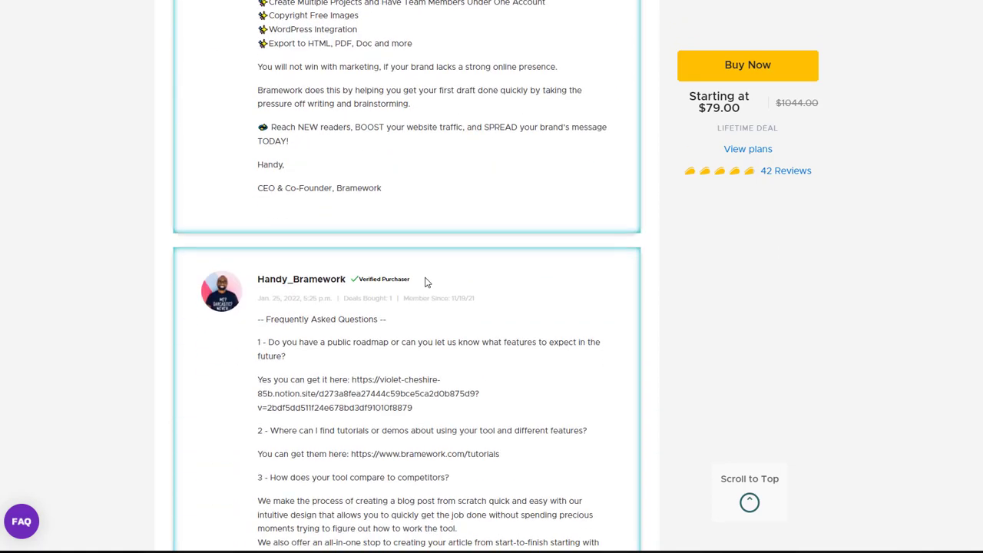
pyautogui.scroll(-3)
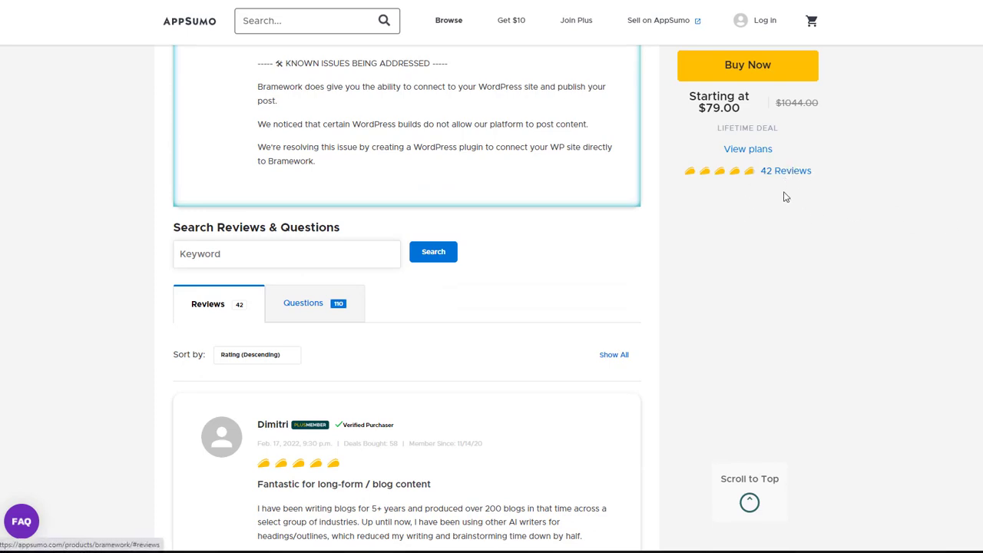
pyautogui.scroll(-3)
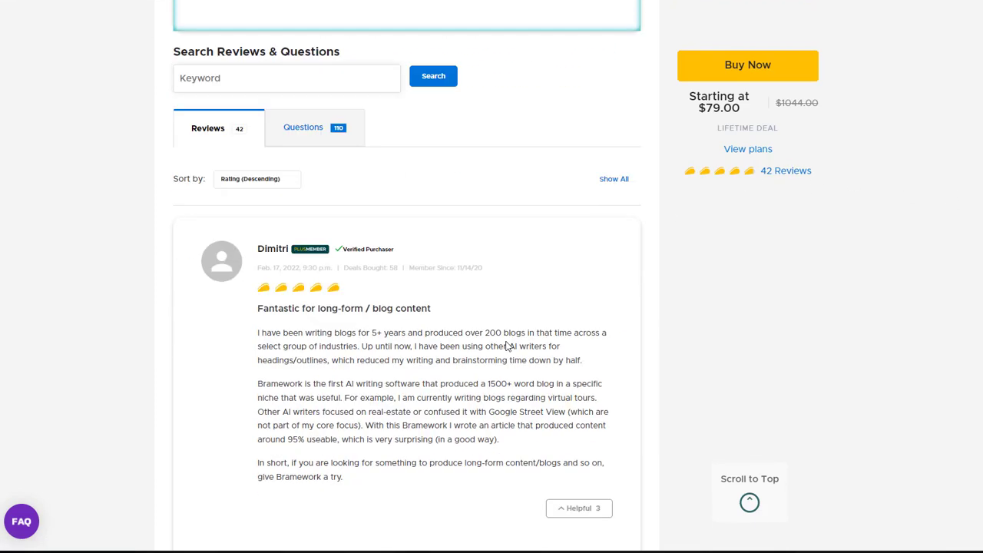
pyautogui.scroll(-3)
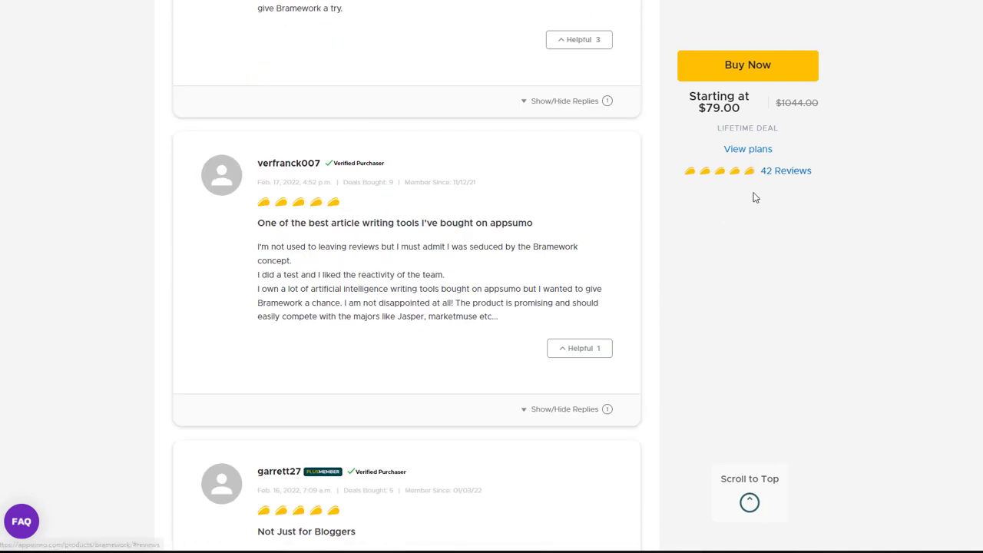
pyautogui.moveTo(531, 268)
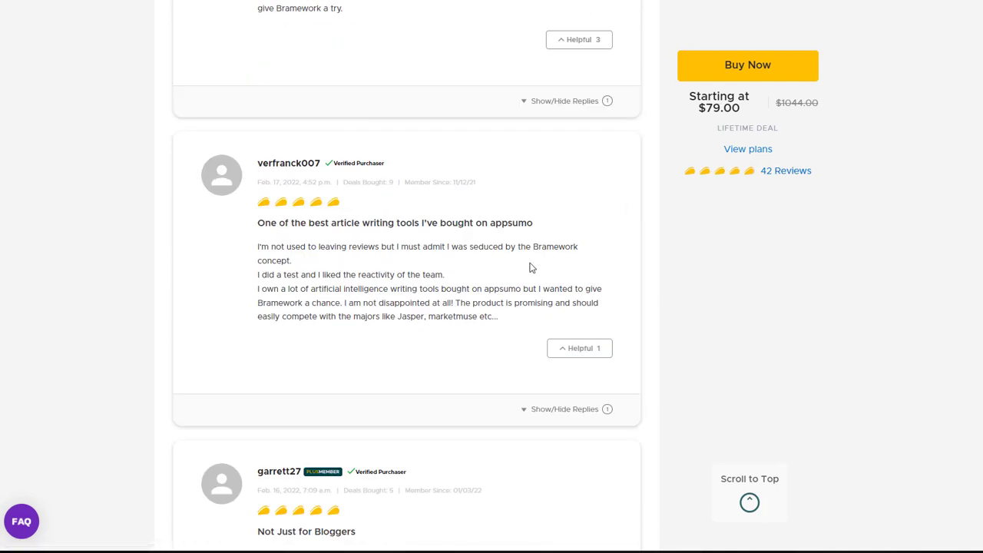
pyautogui.scroll(3)
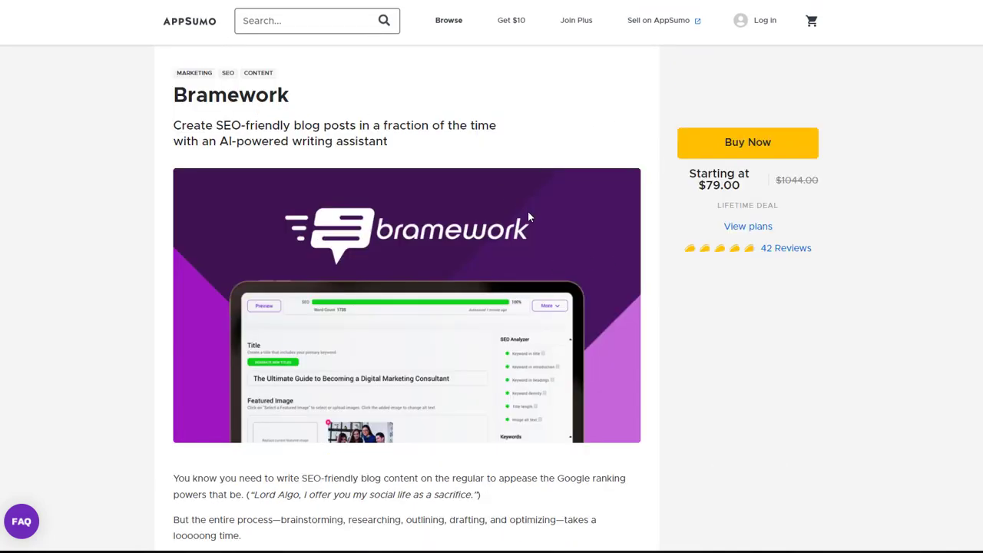
# - Follow the Bramework link under 'Introducing Bramework' to the Bramework homepage
pyautogui.scroll(-3)
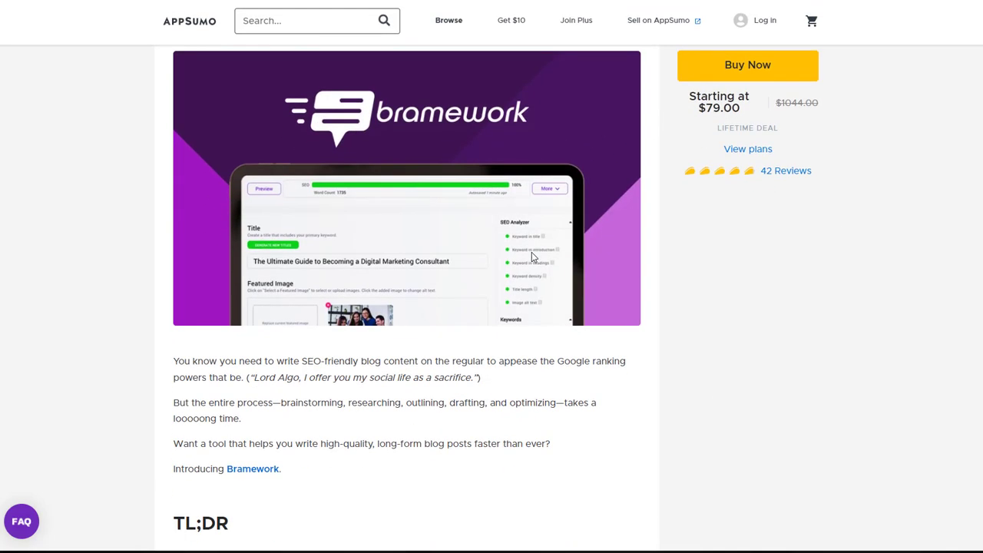
pyautogui.scroll(-3)
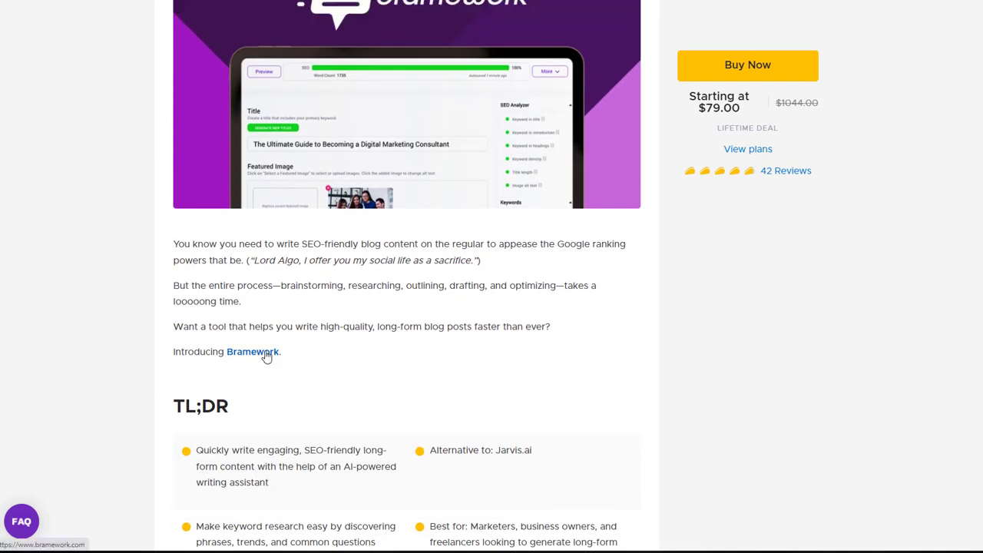
pyautogui.moveTo(253, 356)
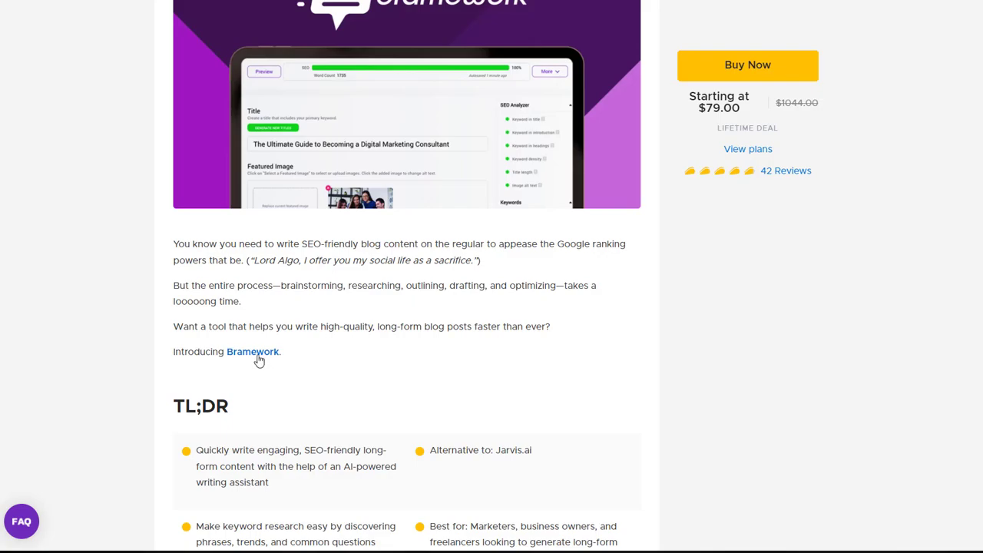
pyautogui.click(253, 351)
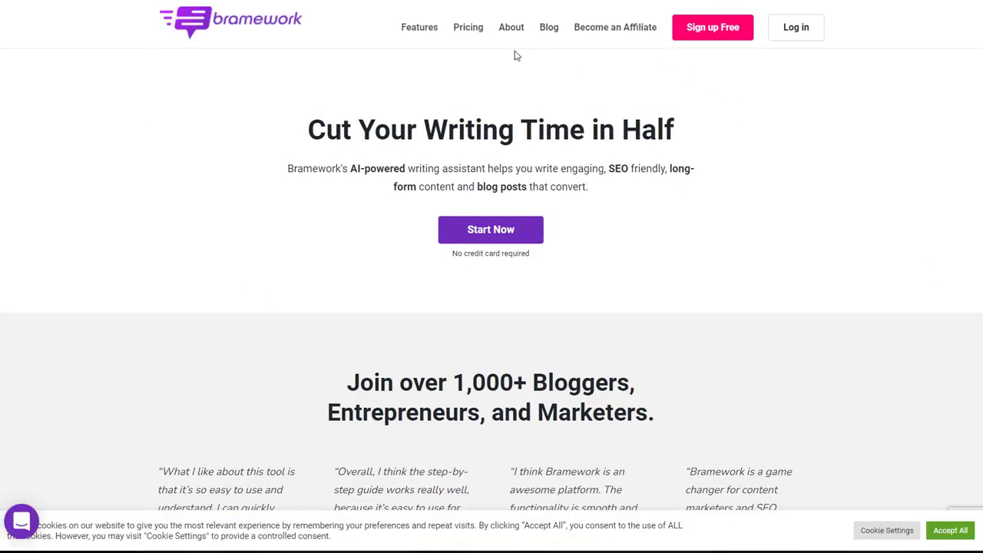
pyautogui.moveTo(507, 303)
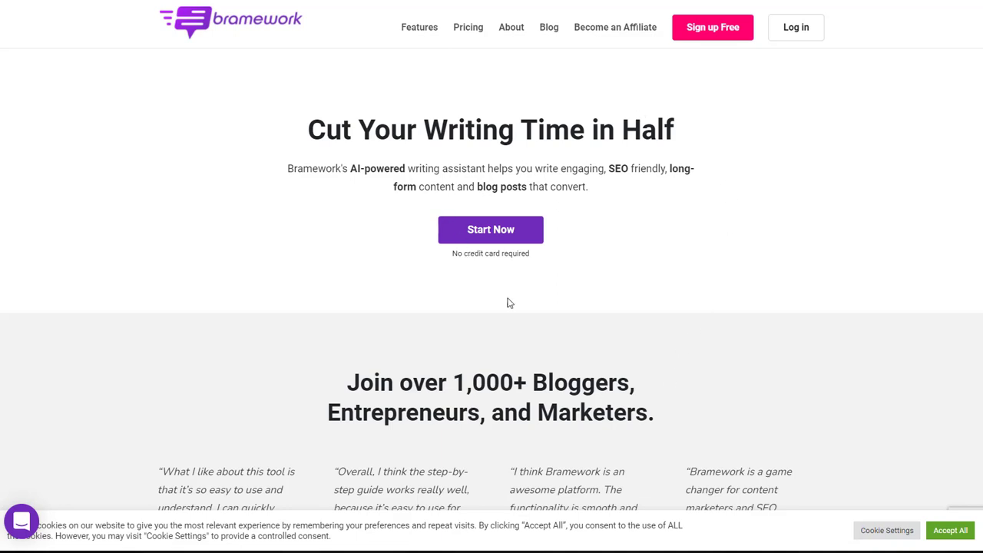
pyautogui.moveTo(794, 268)
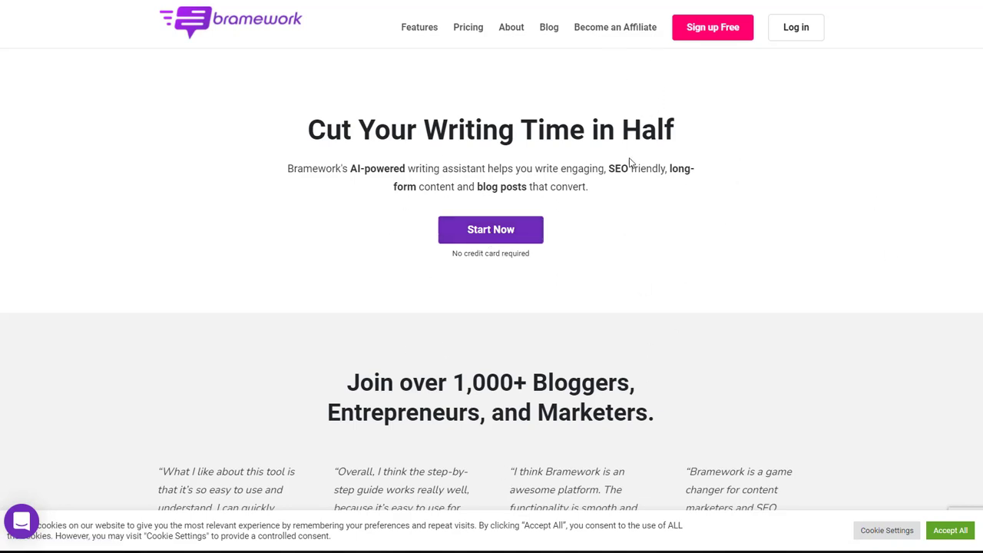
pyautogui.moveTo(722, 267)
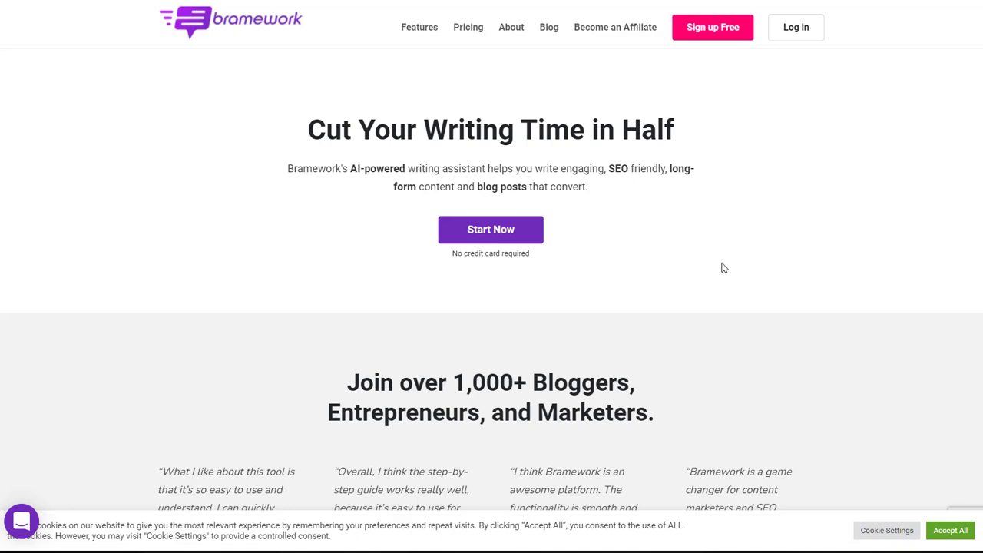
pyautogui.moveTo(835, 219)
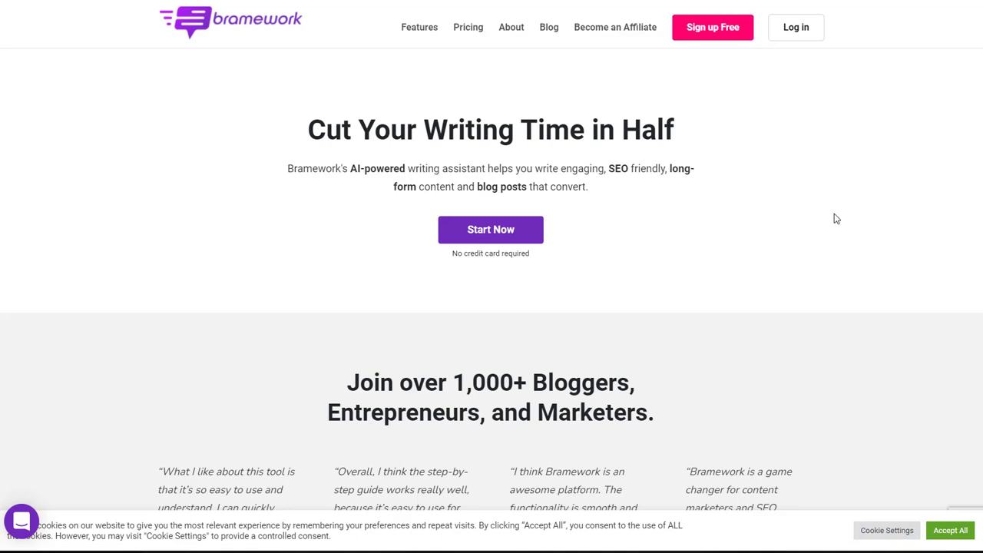
pyautogui.moveTo(490, 229)
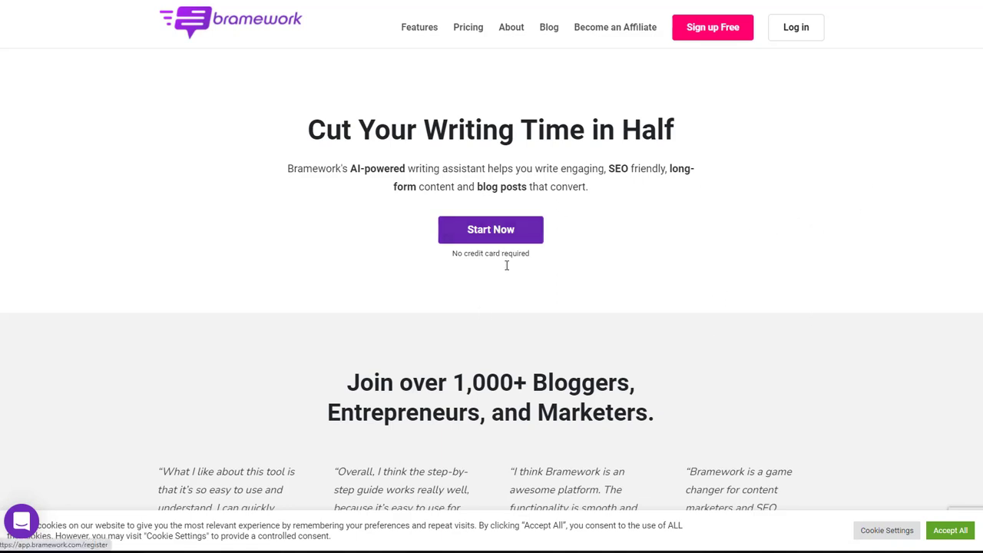
# - Start the free Bramework sign-up and open the Profession dropdown
pyautogui.click(490, 229)
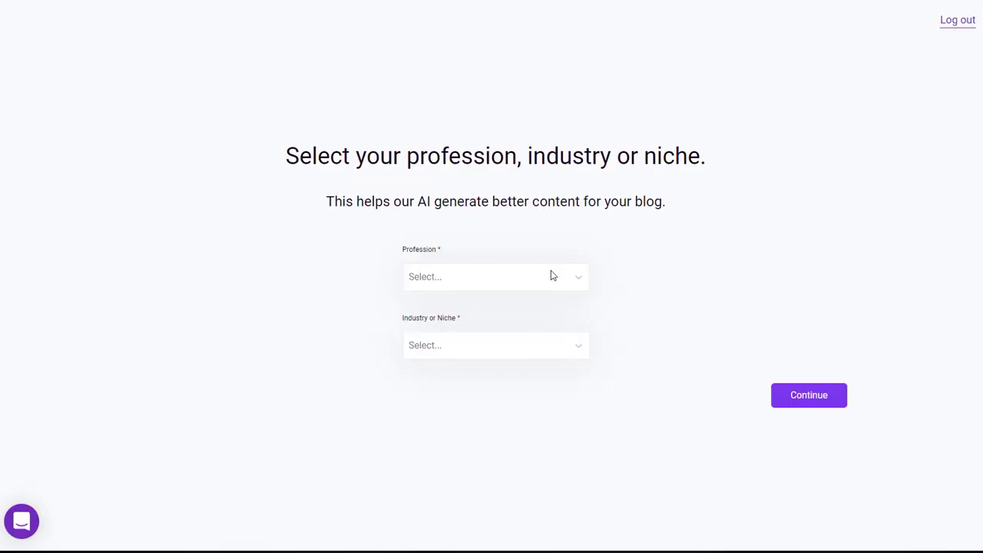
pyautogui.click(496, 345)
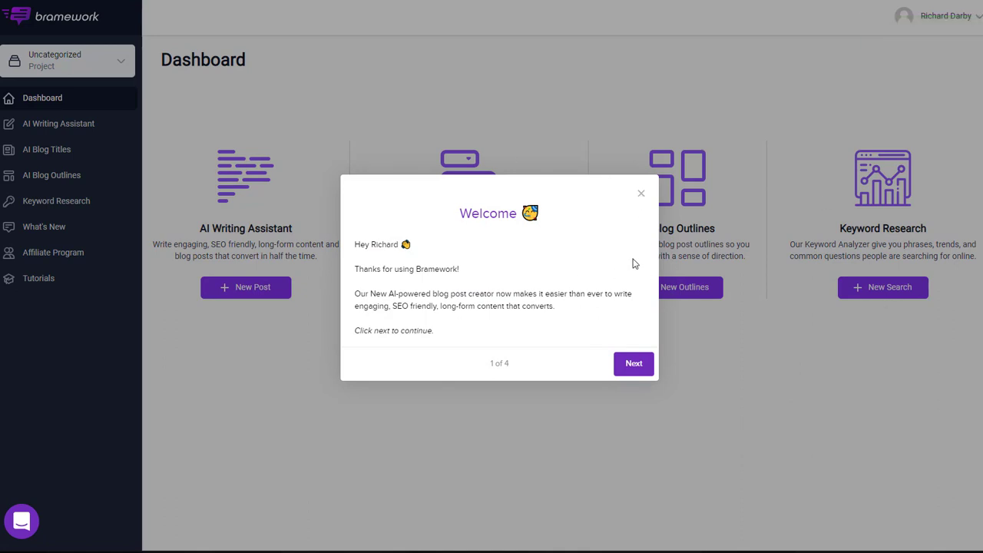
# - Click through the welcome tour with Next twice and close it with Done
pyautogui.click(633, 363)
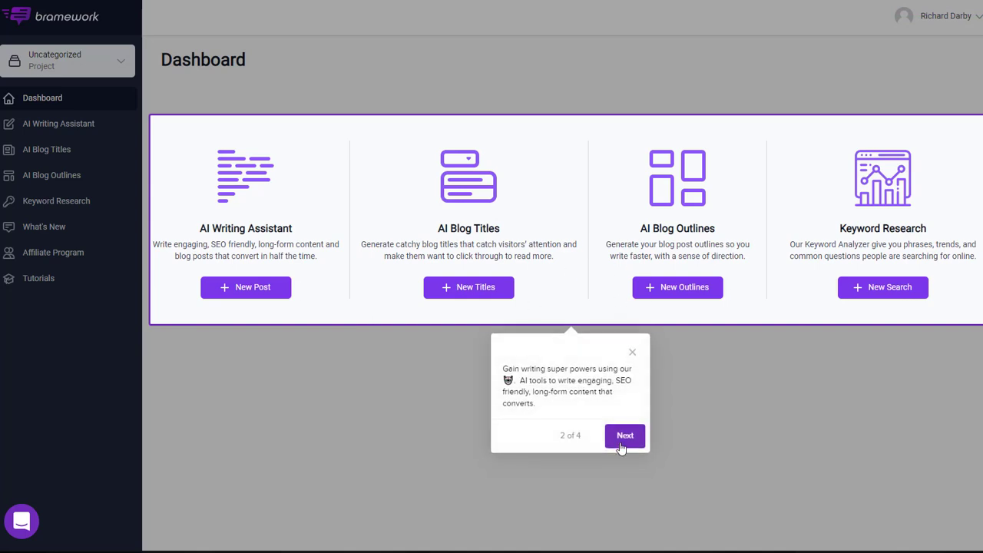
pyautogui.click(624, 435)
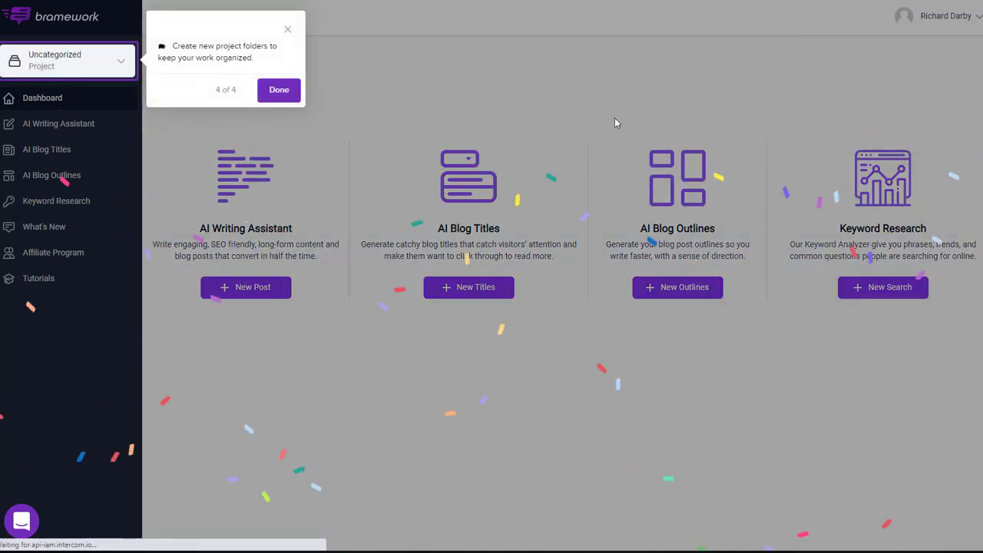
pyautogui.click(279, 90)
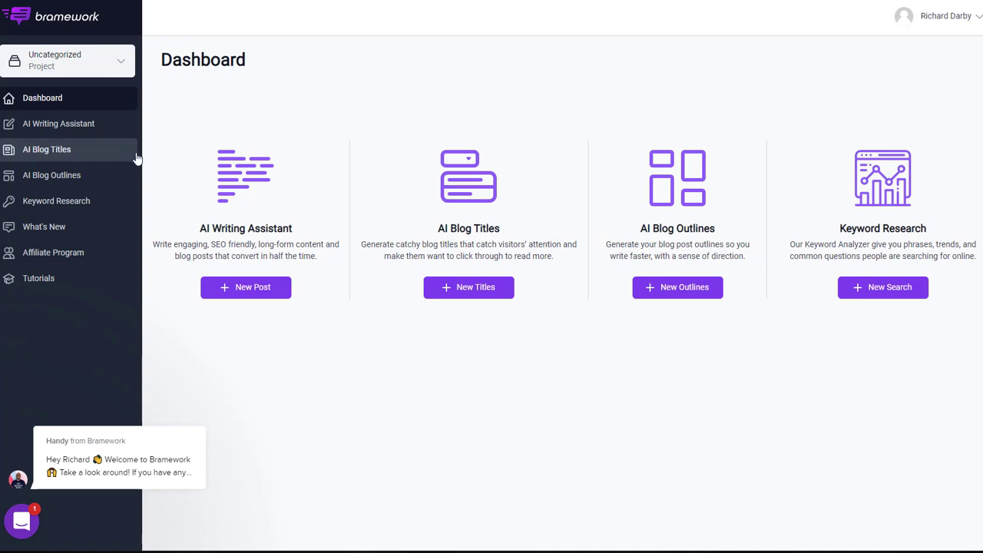
pyautogui.moveTo(215, 234)
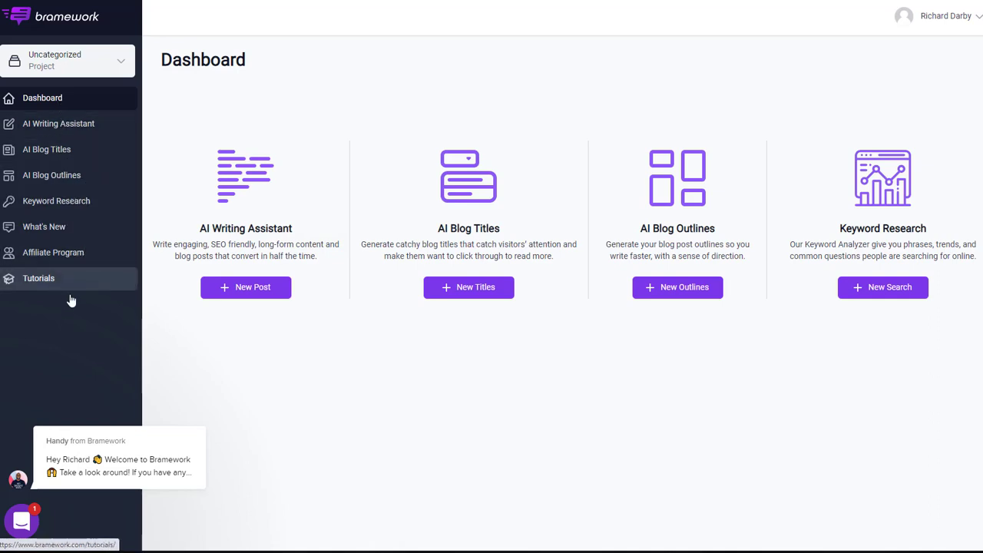
pyautogui.moveTo(397, 274)
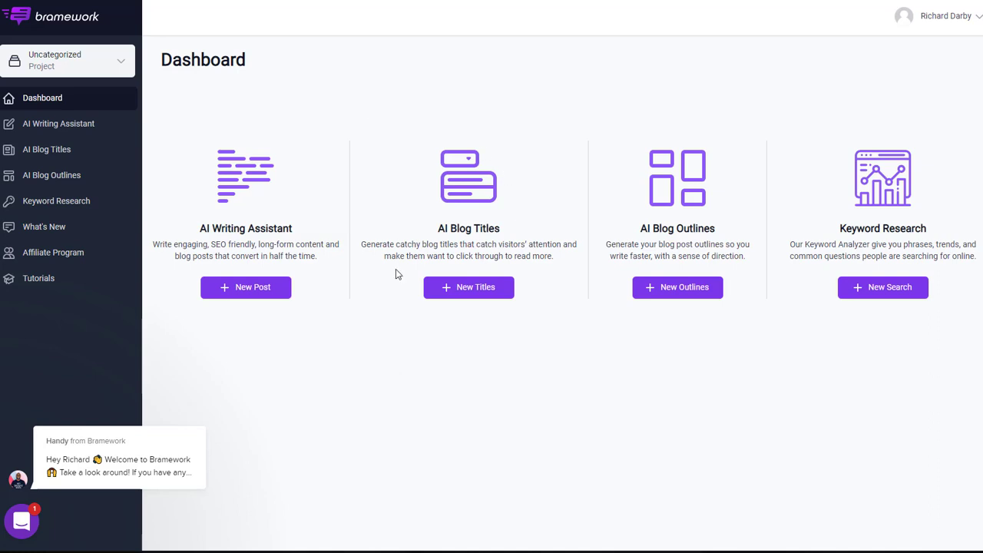
pyautogui.moveTo(484, 125)
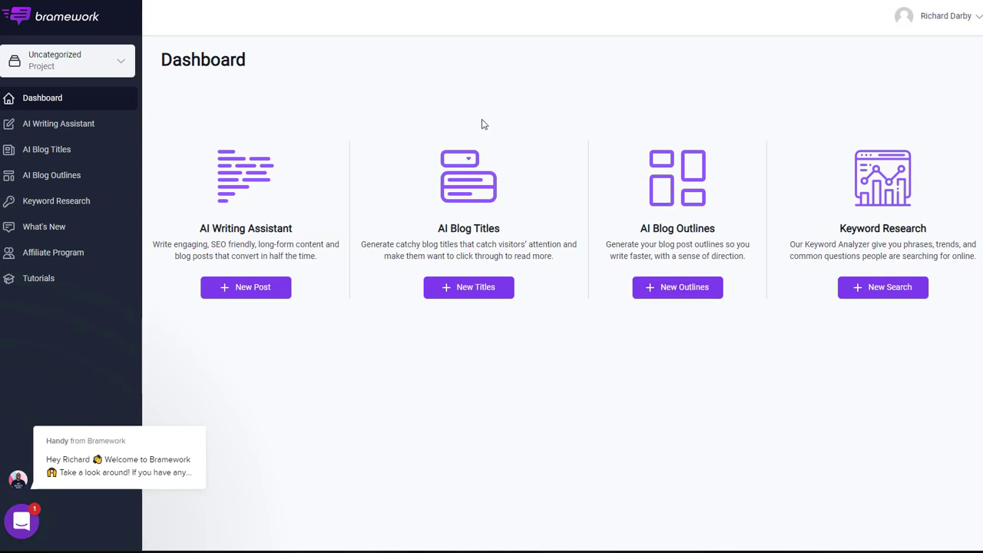
pyautogui.moveTo(76, 91)
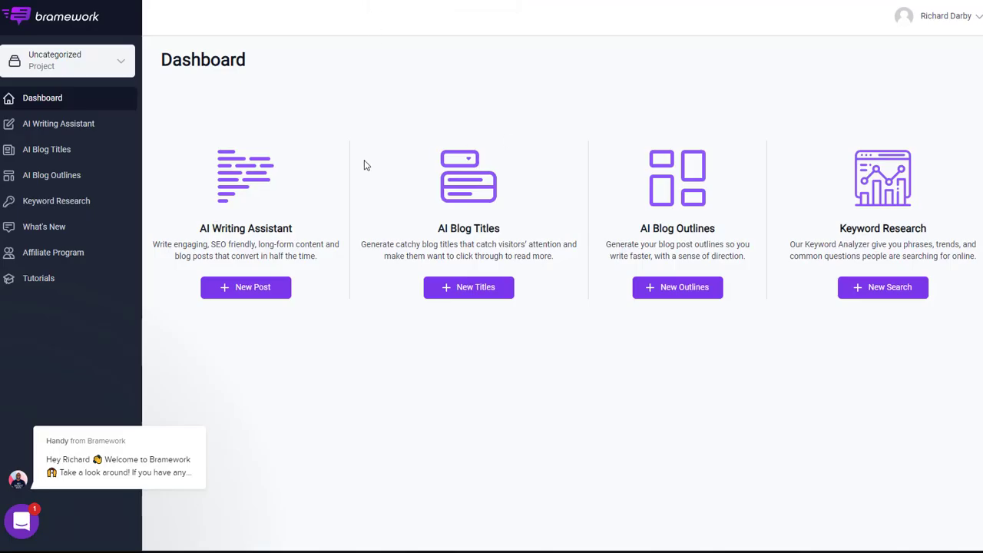
pyautogui.moveTo(449, 196)
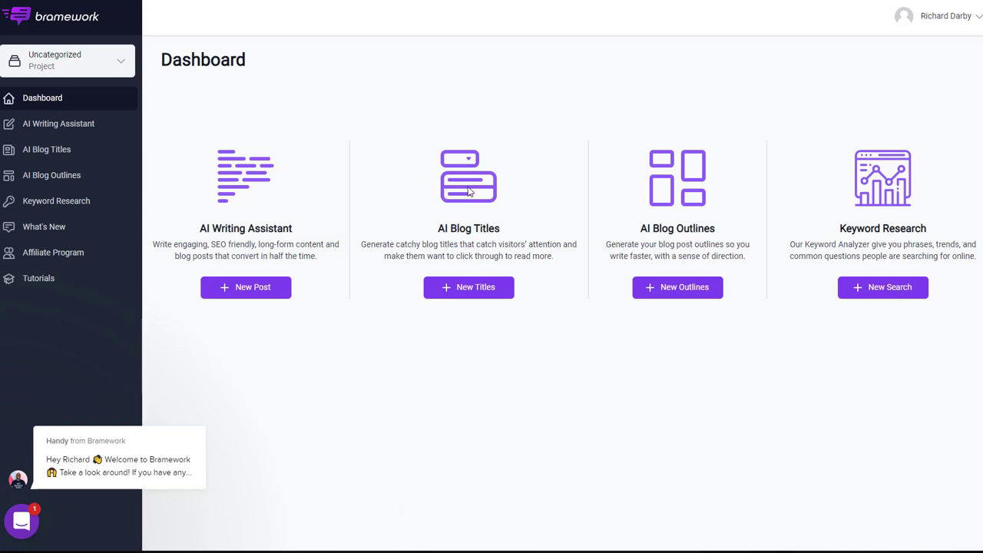
pyautogui.moveTo(429, 164)
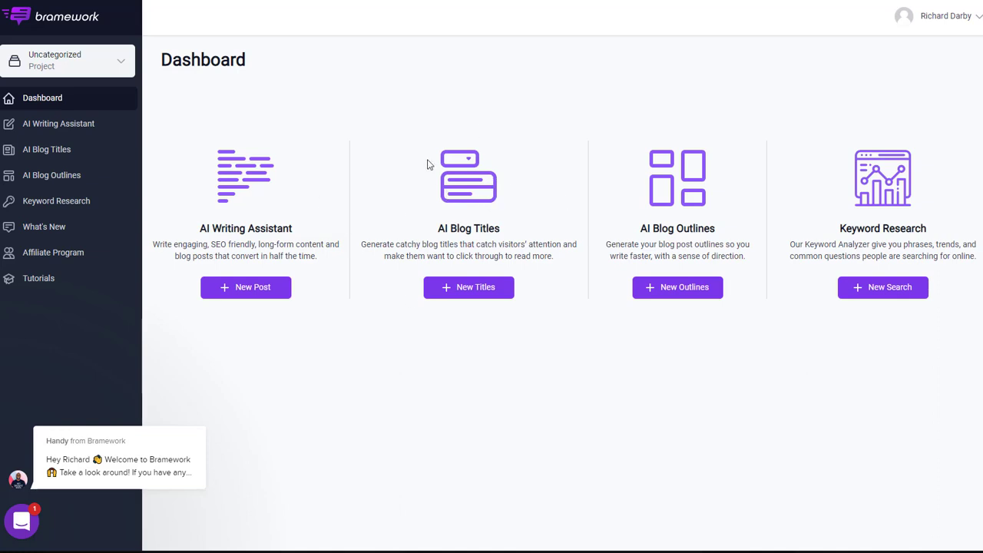
pyautogui.moveTo(365, 125)
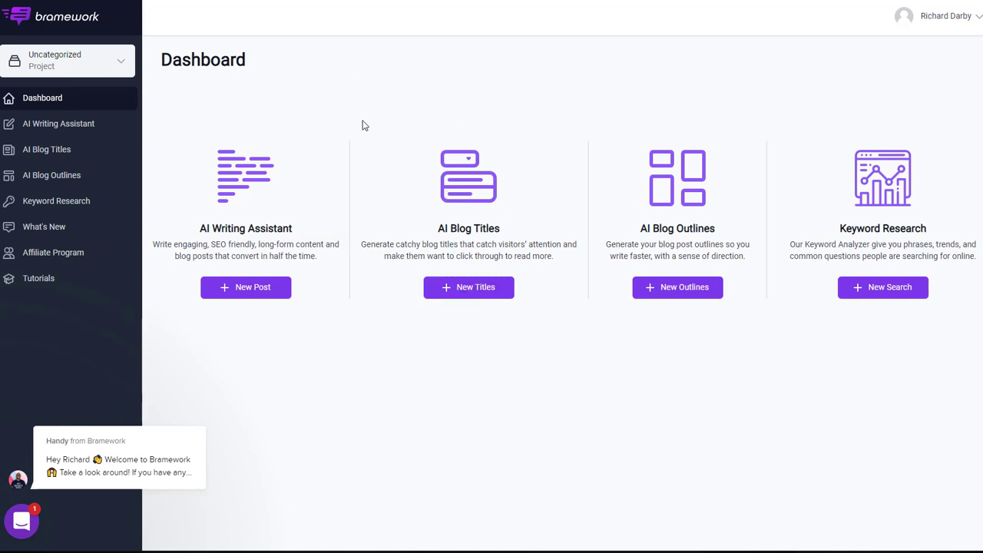
pyautogui.moveTo(346, 188)
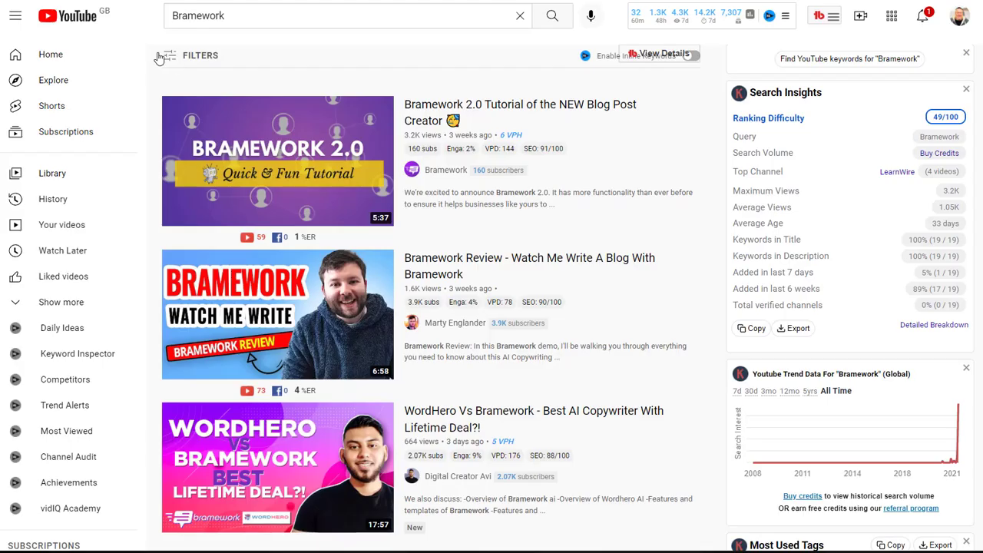
# - Open 'Bramework Review - Watch Me Write A Blog With Bramework' from the search results
pyautogui.click(346, 15)
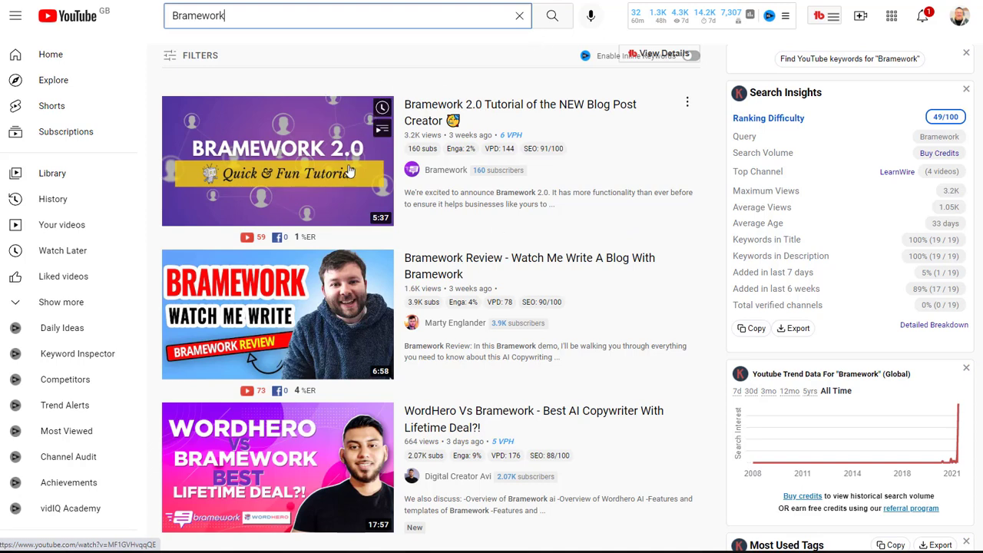
pyautogui.scroll(-3)
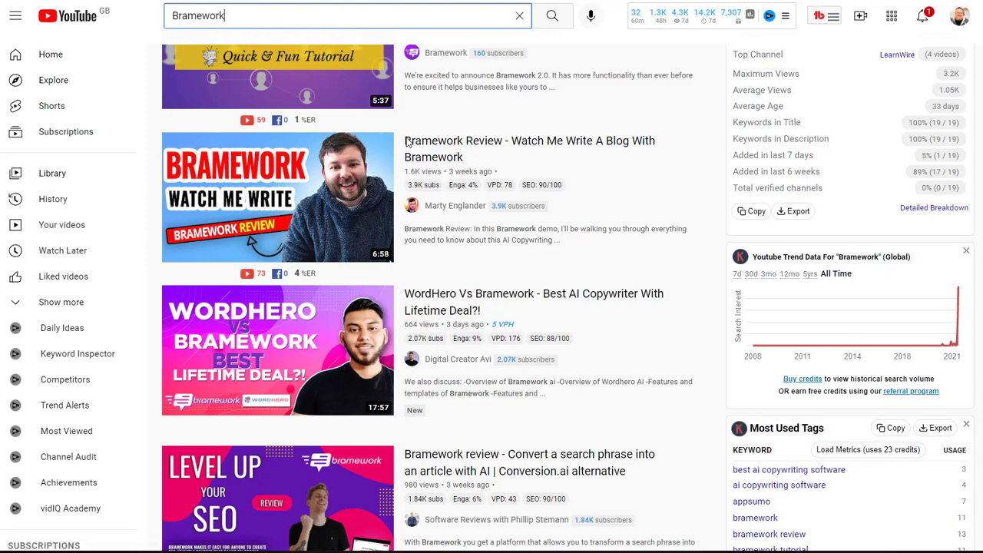
pyautogui.click(346, 15)
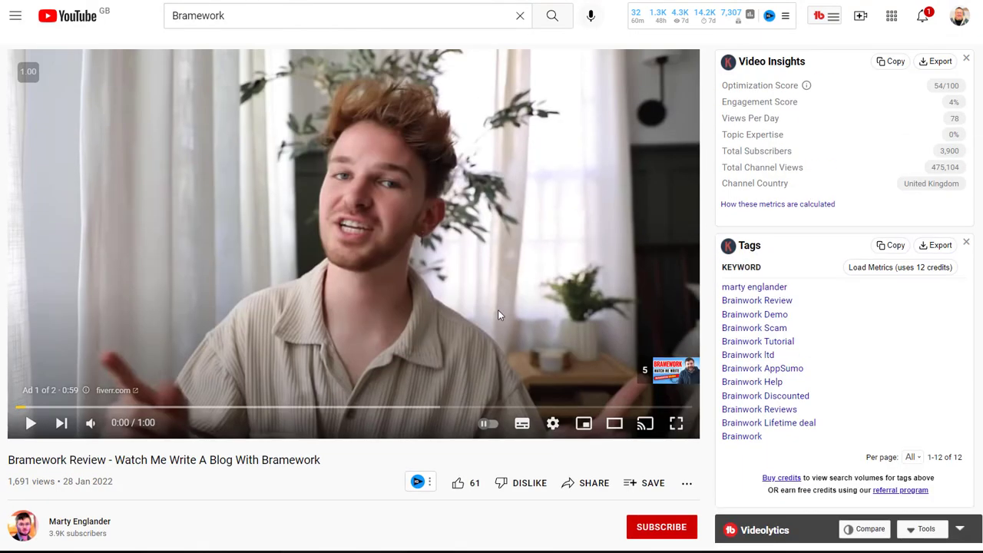
# - Scroll to the pinned comment and follow the Bramework Discount link to the $79 AppSumo deal
pyautogui.scroll(-3)
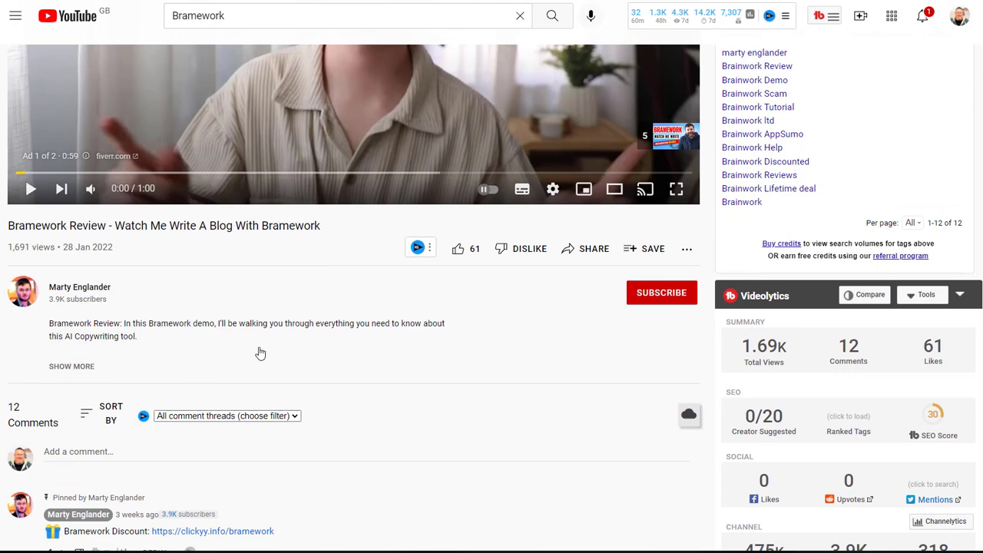
pyautogui.click(72, 365)
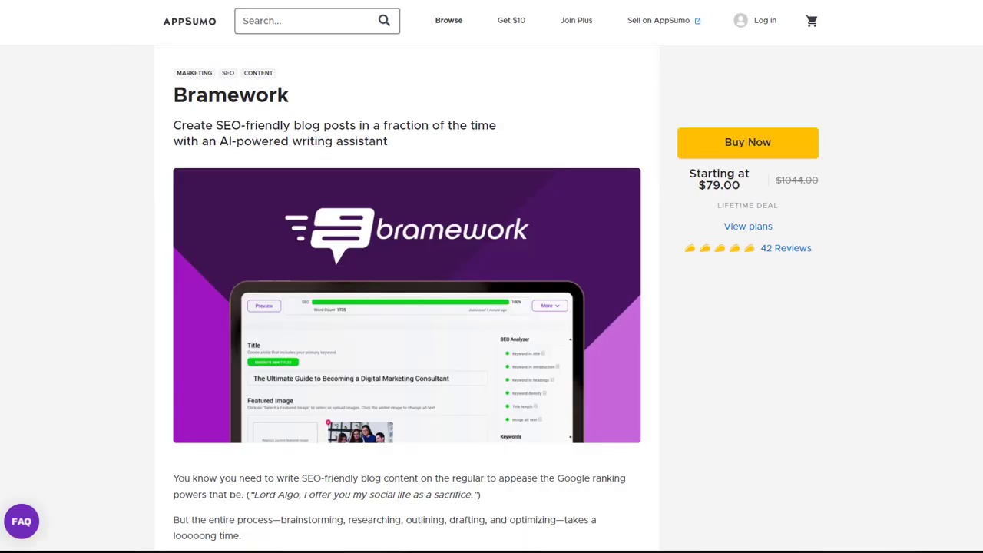
pyautogui.moveTo(451, 269)
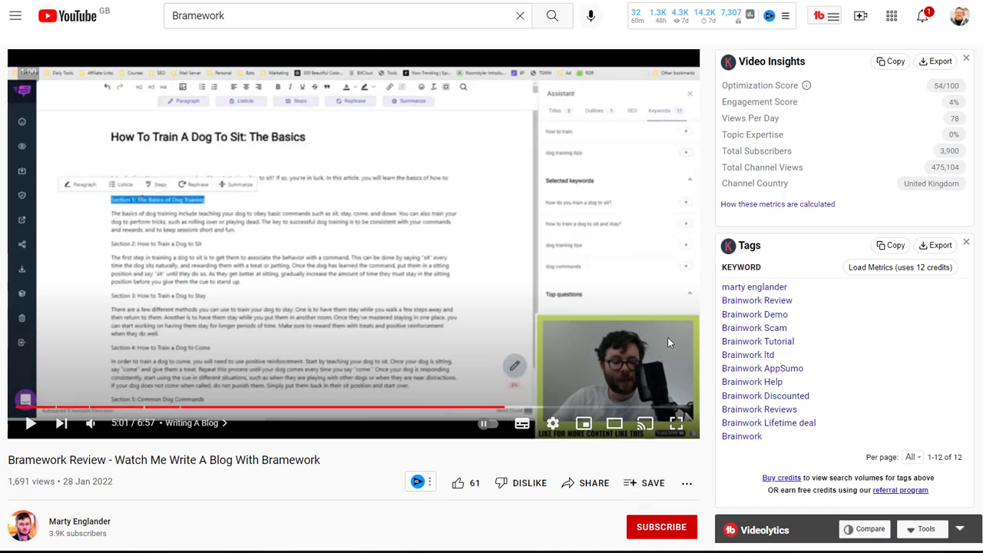
pyautogui.moveTo(599, 381)
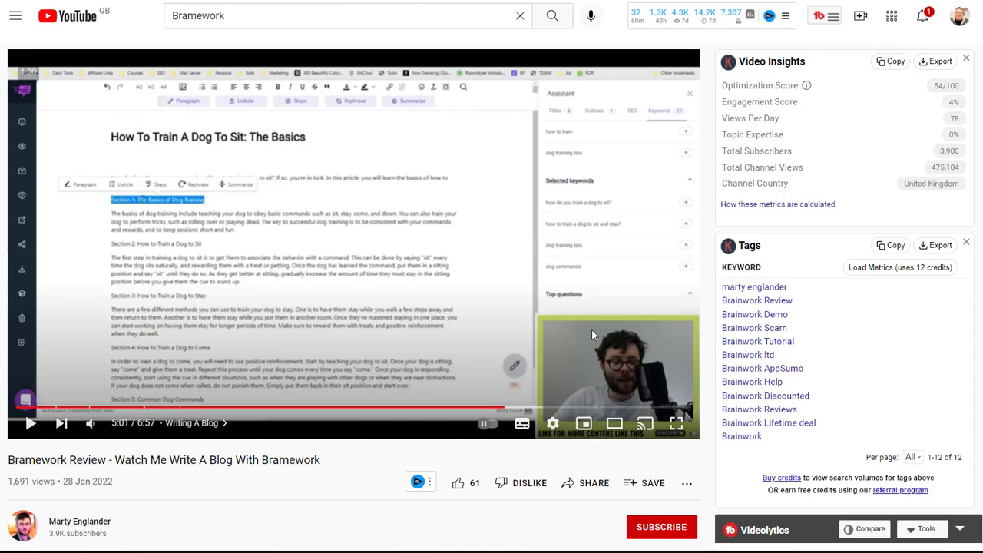
pyautogui.moveTo(521, 324)
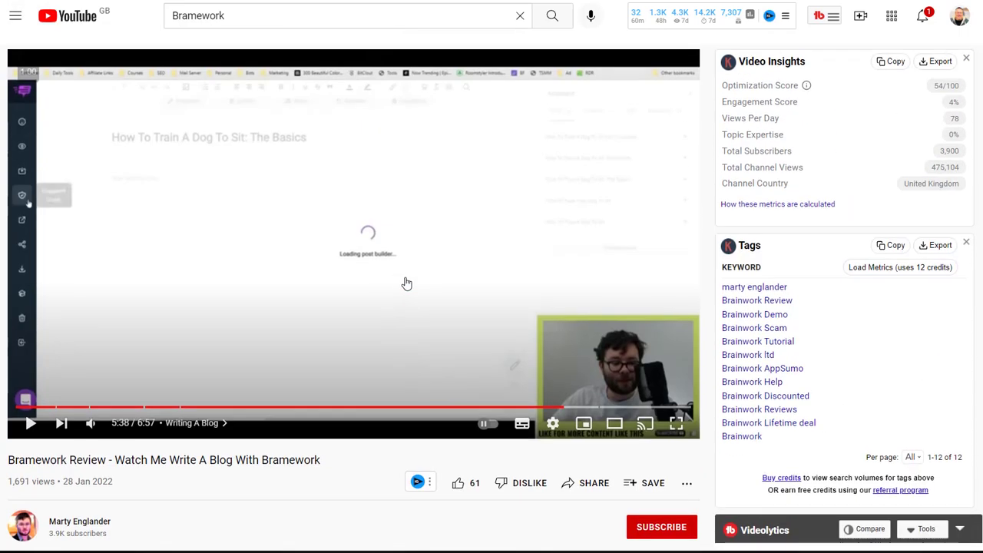
pyautogui.moveTo(404, 333)
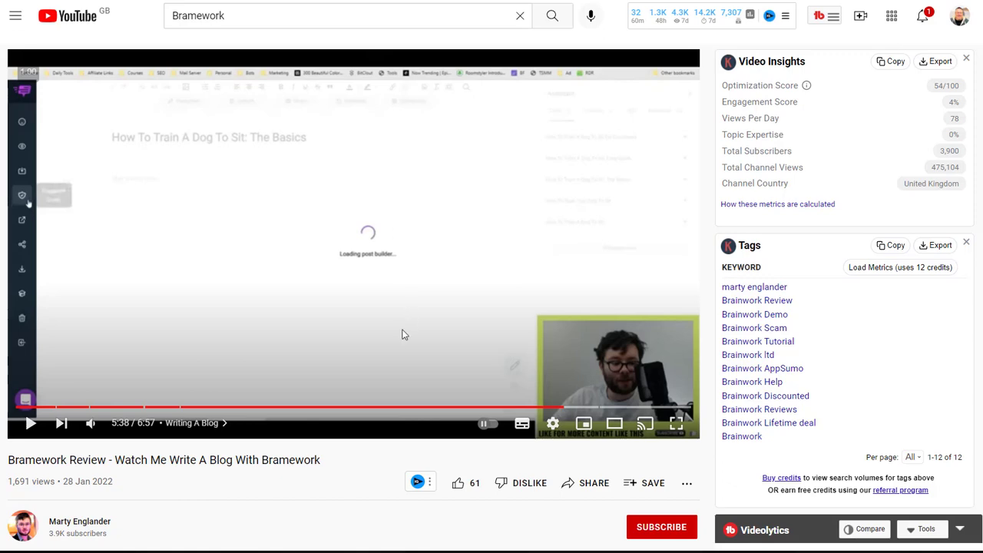
# - Scroll down the page while the review's dog-training blog-writing demo plays
pyautogui.scroll(-3)
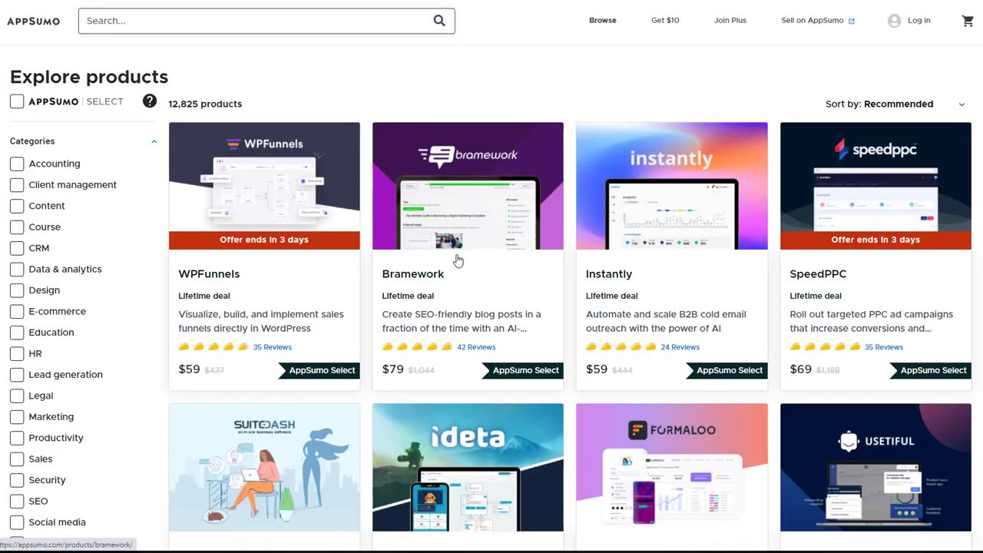
pyautogui.moveTo(470, 254)
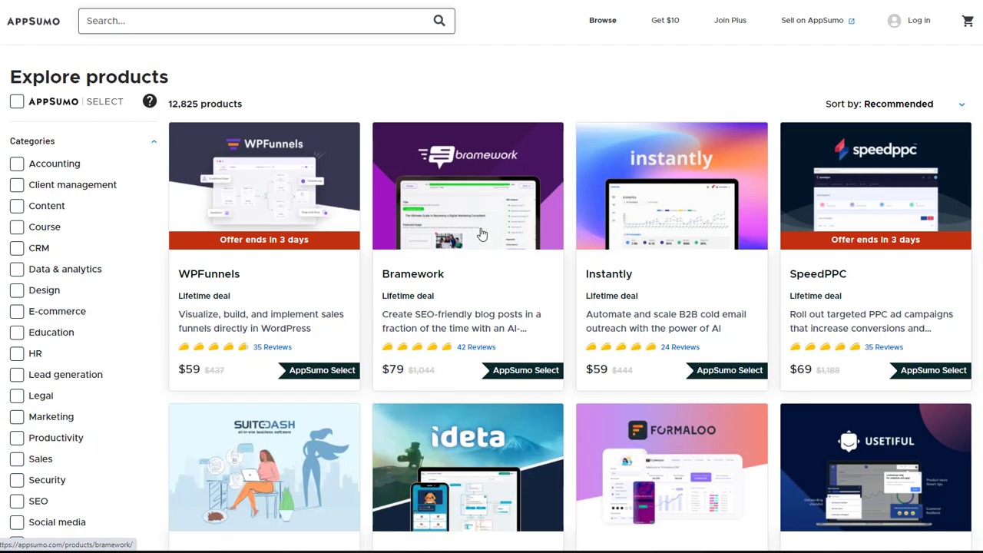
pyautogui.moveTo(558, 267)
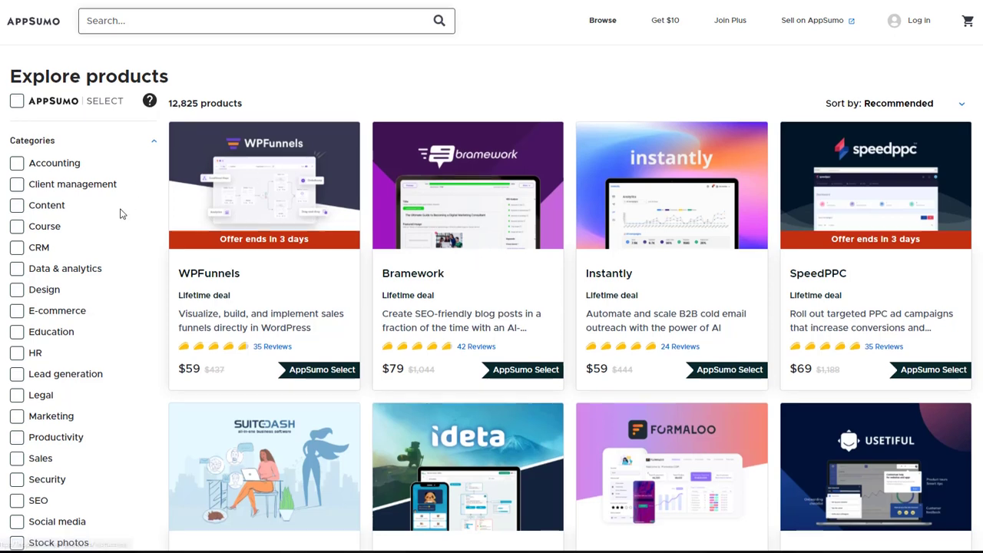
pyautogui.moveTo(468, 285)
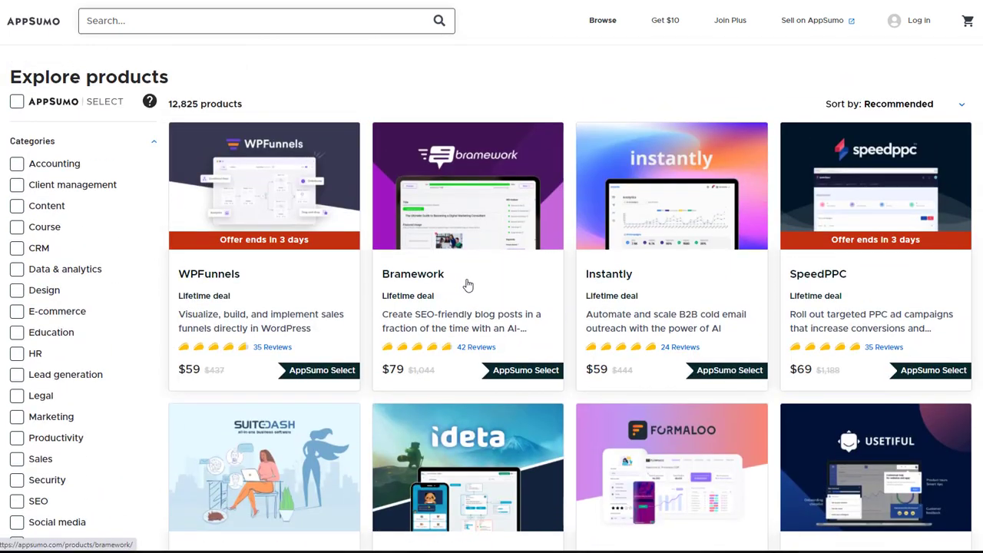